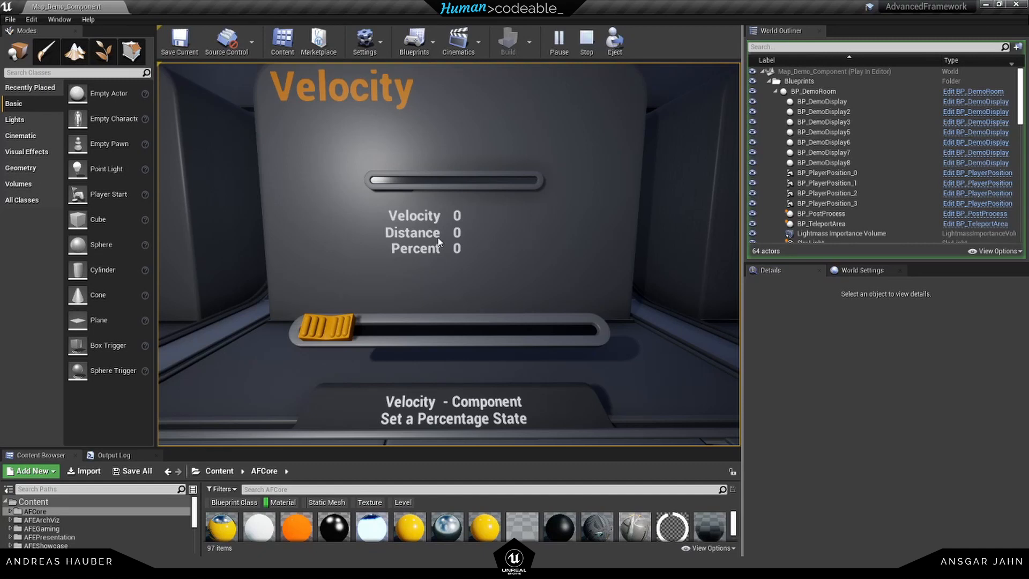
{"action": "mouse_move", "coordinate": [420, 256]}
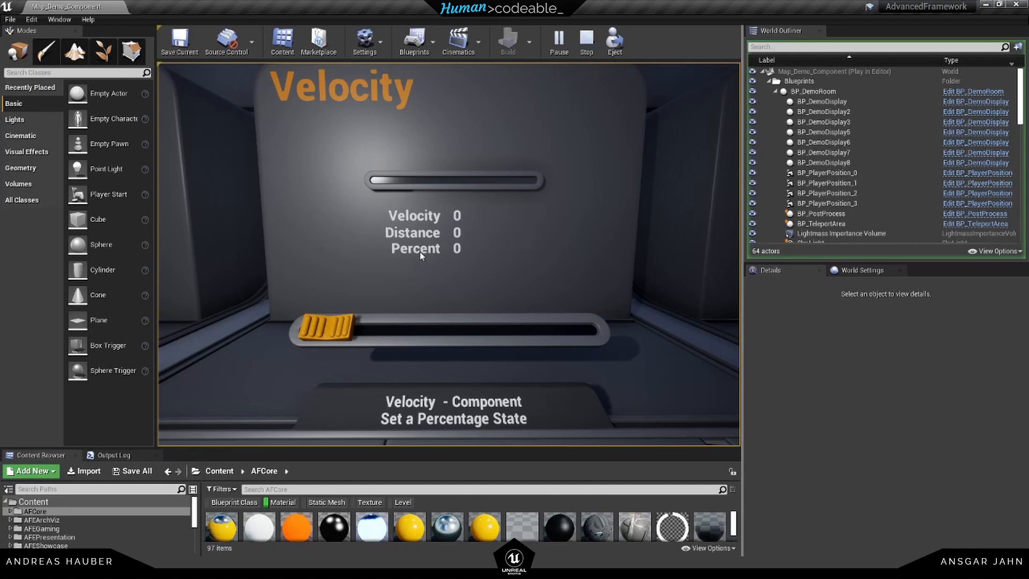
Step: Drag the slider knob so the readout shows percent 0,616 and distance 123,147
{"action": "left_click", "coordinate": [331, 330]}
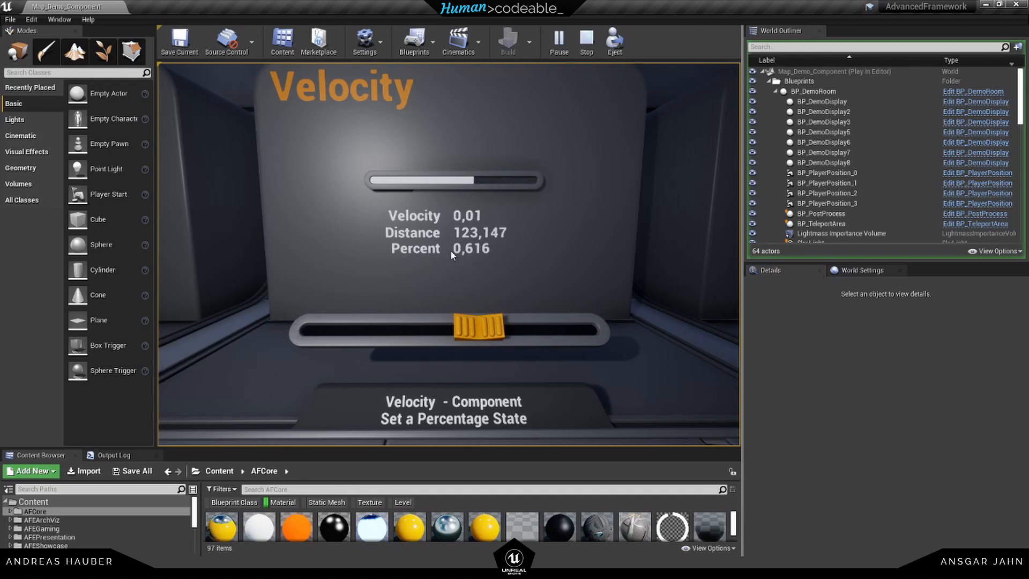
{"action": "mouse_move", "coordinate": [482, 172]}
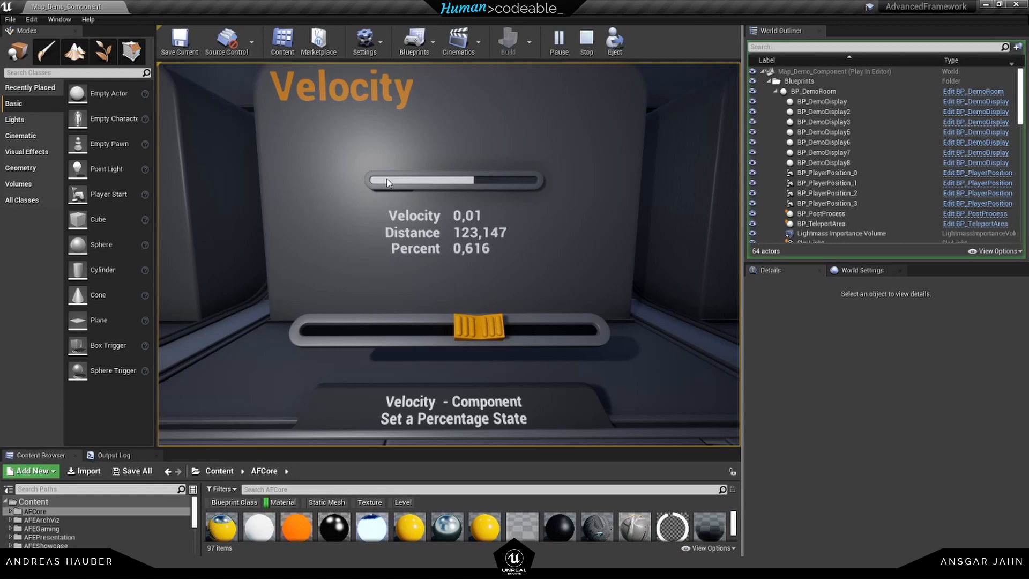
{"action": "mouse_move", "coordinate": [457, 186]}
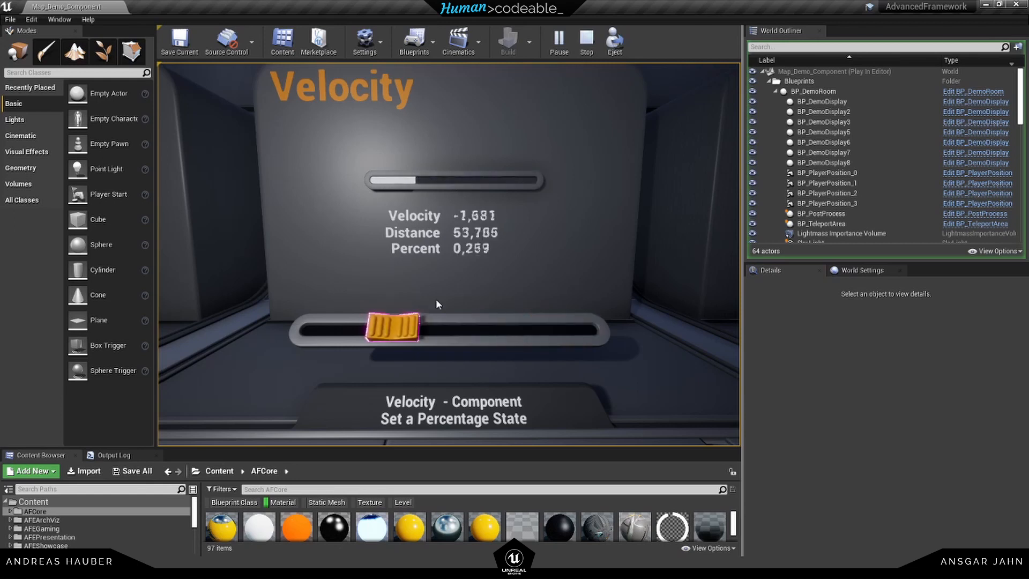
Step: Stop play and apply a preview Percent value on BP_Progressbar_Percent's Comp_Percent
{"action": "left_click", "coordinate": [585, 40]}
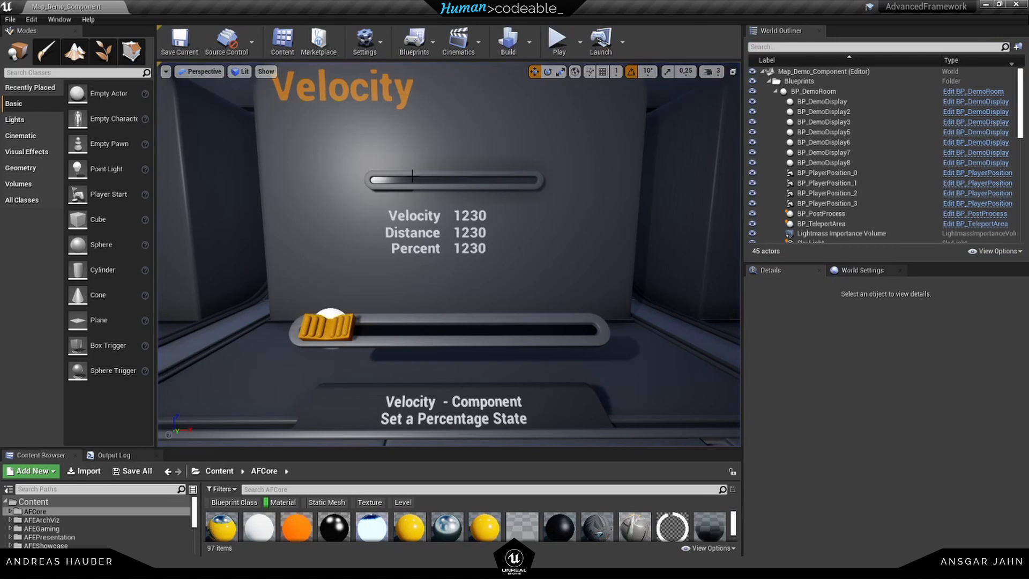
{"action": "left_click", "coordinate": [453, 179]}
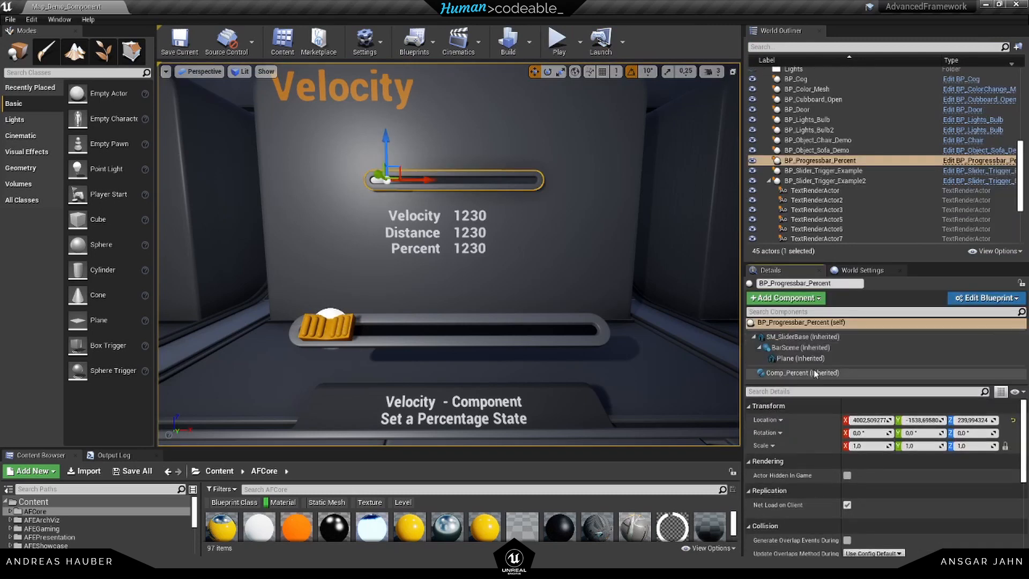
{"action": "left_click", "coordinate": [798, 372]}
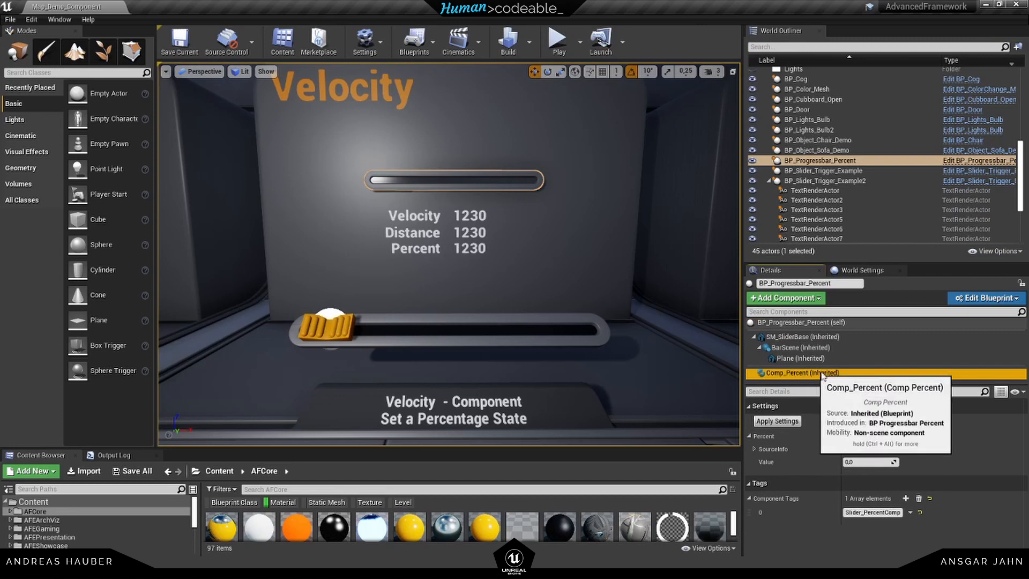
{"action": "mouse_move", "coordinate": [767, 465]}
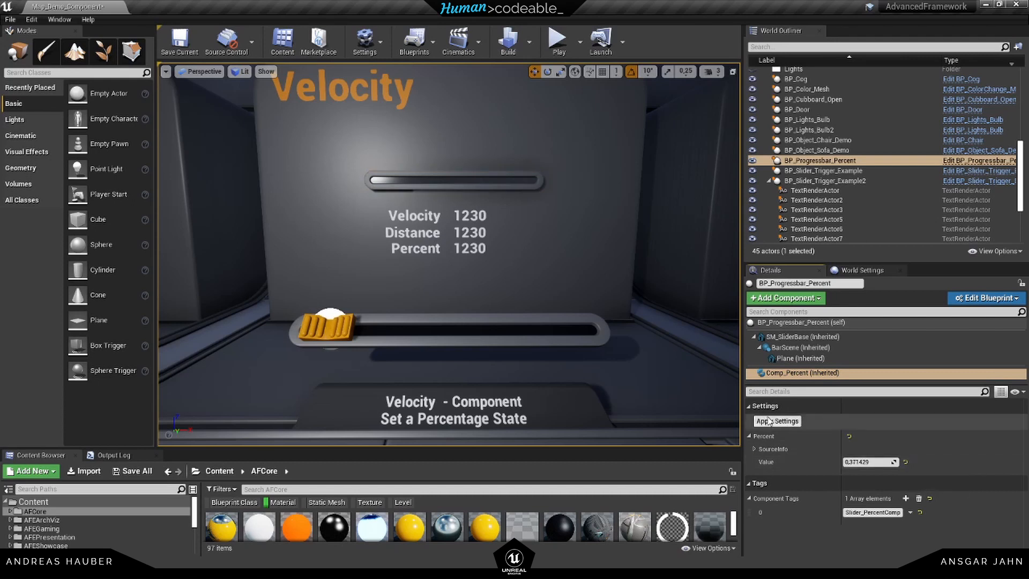
{"action": "left_click", "coordinate": [777, 421]}
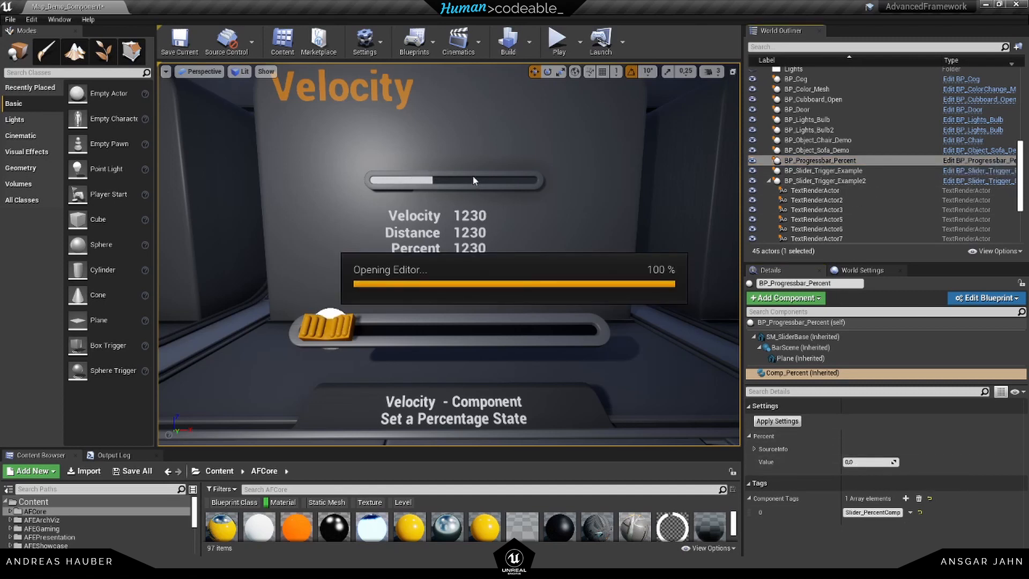
Step: Inspect the Float Changed to Set Percent wiring and select Comp_Percent in Components
{"action": "left_click", "coordinate": [985, 297]}
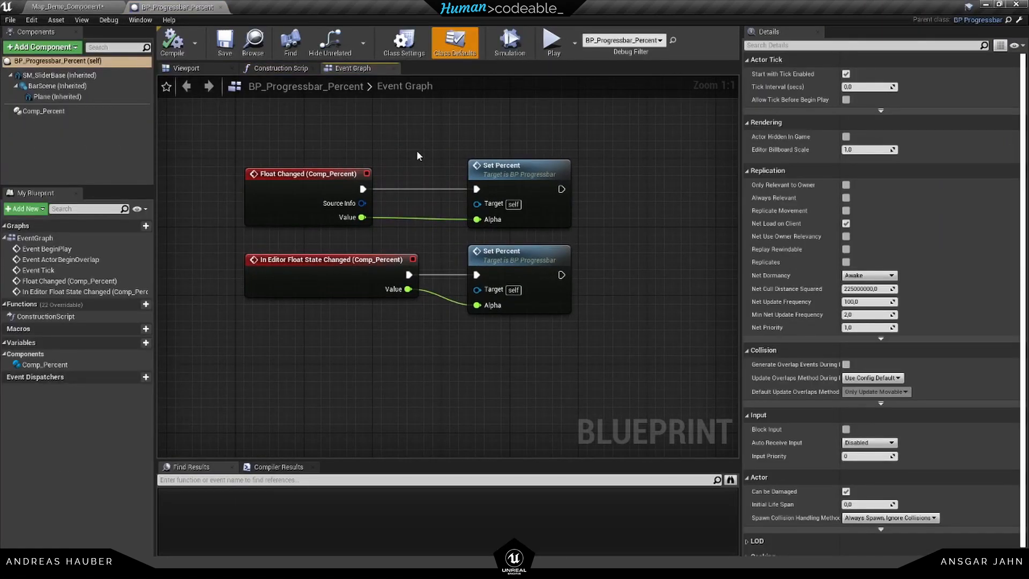
{"action": "mouse_move", "coordinate": [993, 19]}
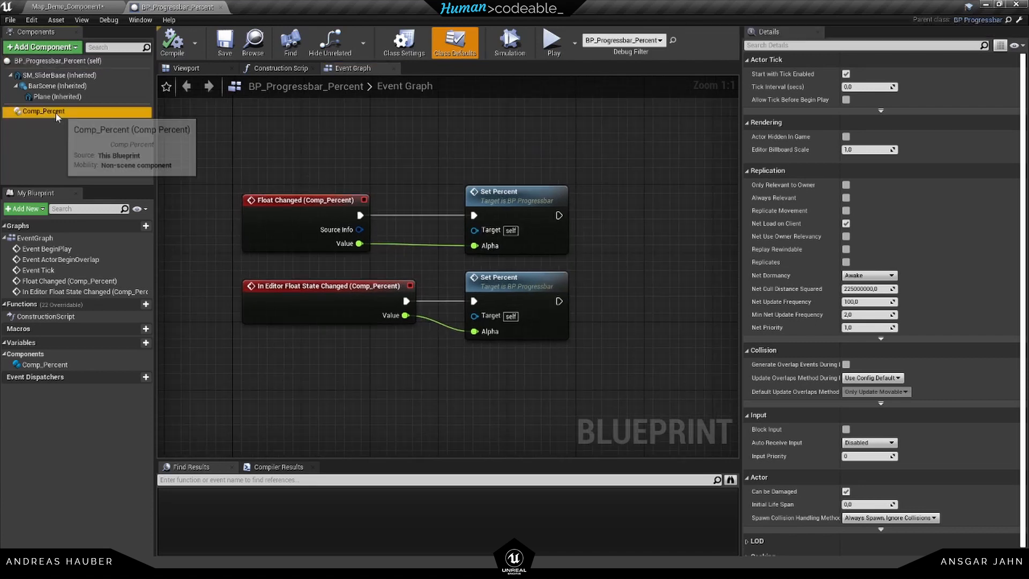
{"action": "left_click", "coordinate": [43, 110]}
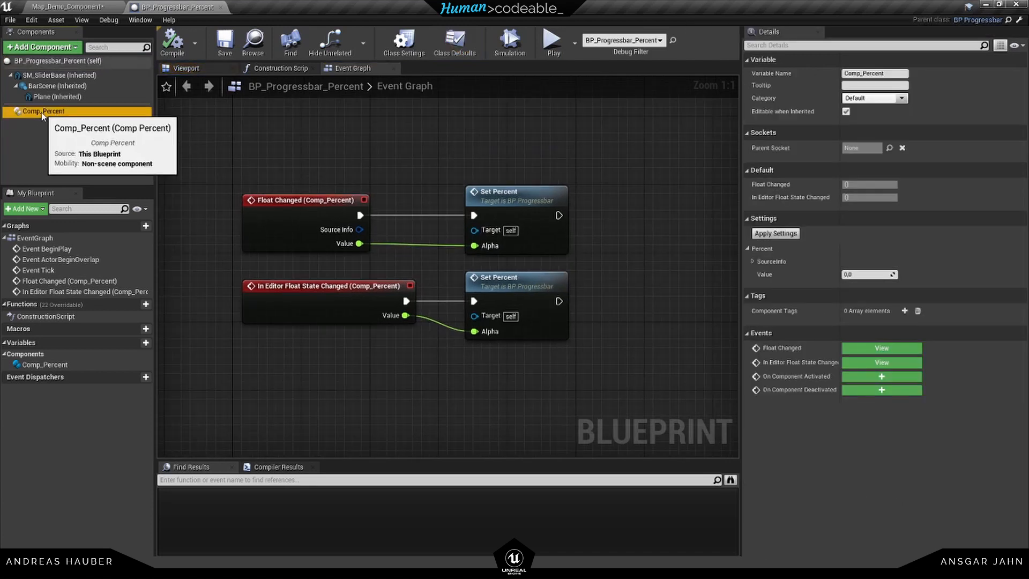
{"action": "mouse_move", "coordinate": [297, 213]}
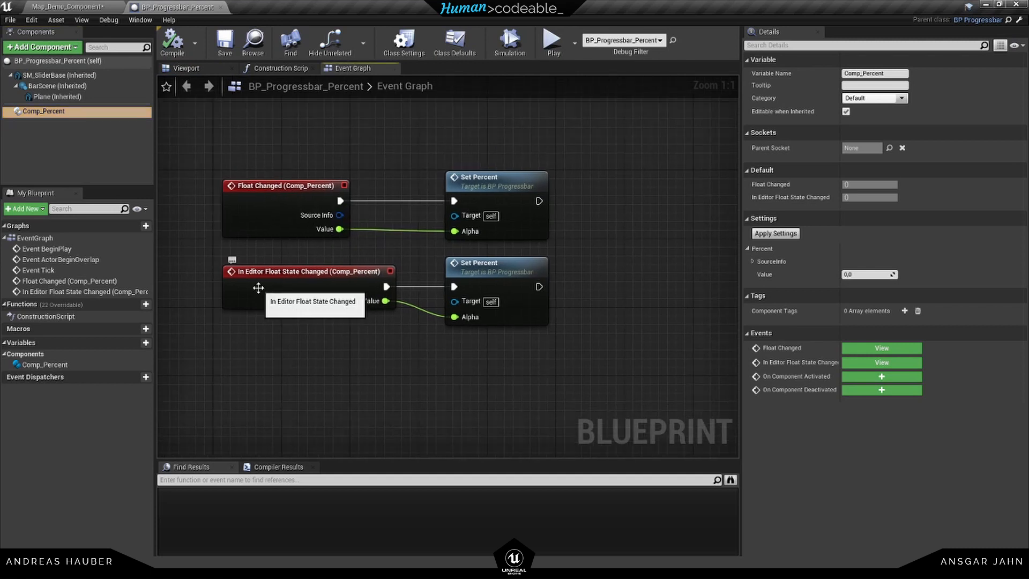
{"action": "mouse_move", "coordinate": [330, 317]}
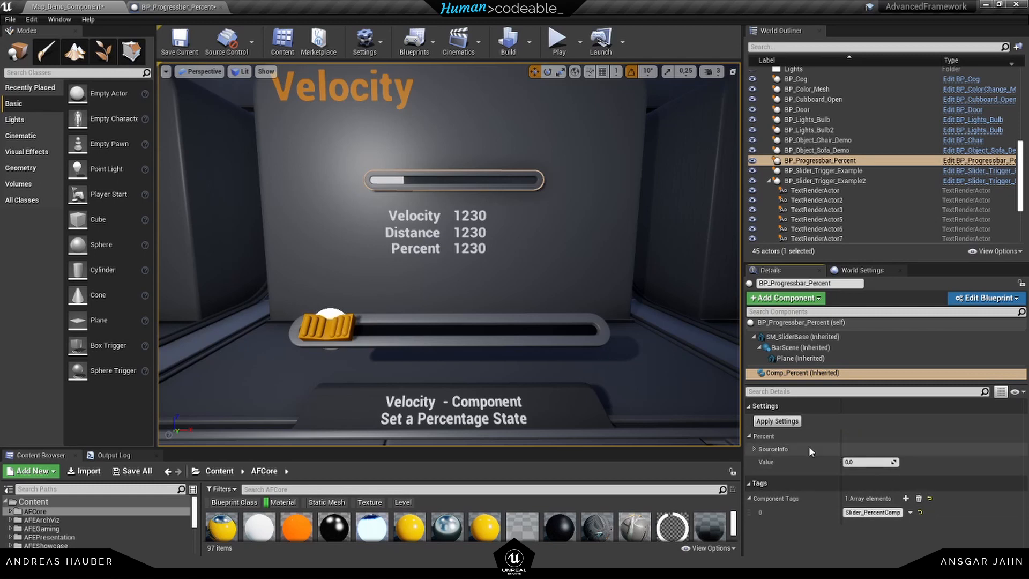
Step: Open BP_Progressbar's SetPercent graph, where a Lerp drives Bar Scene's relative scale
{"action": "left_click", "coordinate": [982, 297]}
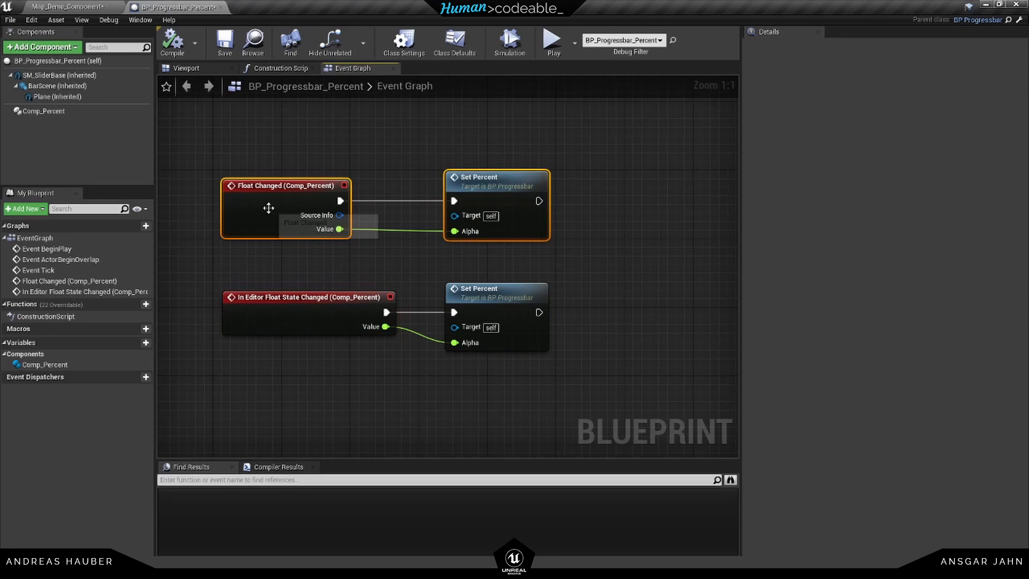
{"action": "mouse_move", "coordinate": [321, 250]}
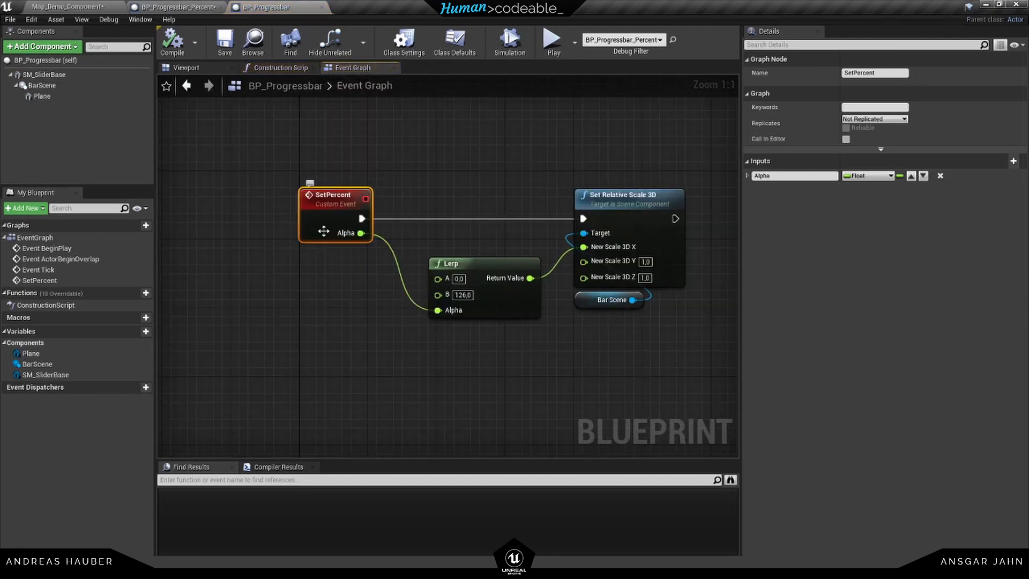
{"action": "left_click", "coordinate": [467, 161]}
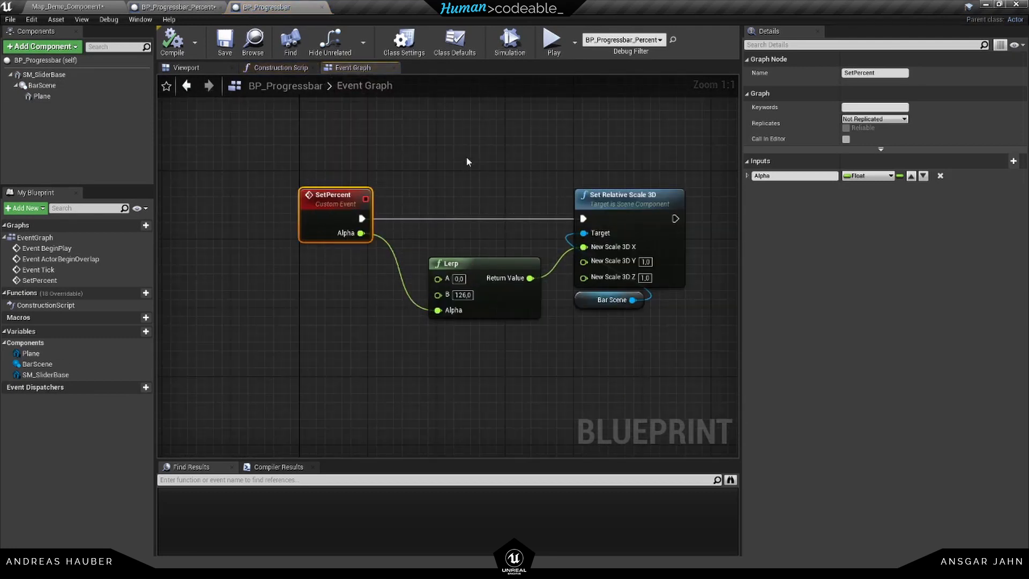
{"action": "mouse_move", "coordinate": [471, 309]}
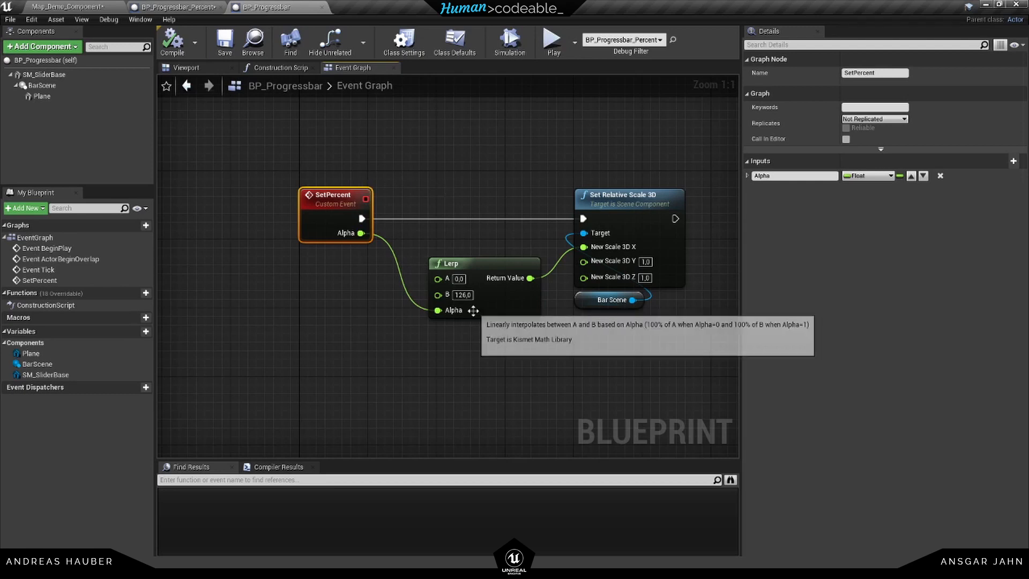
{"action": "mouse_move", "coordinate": [458, 278]}
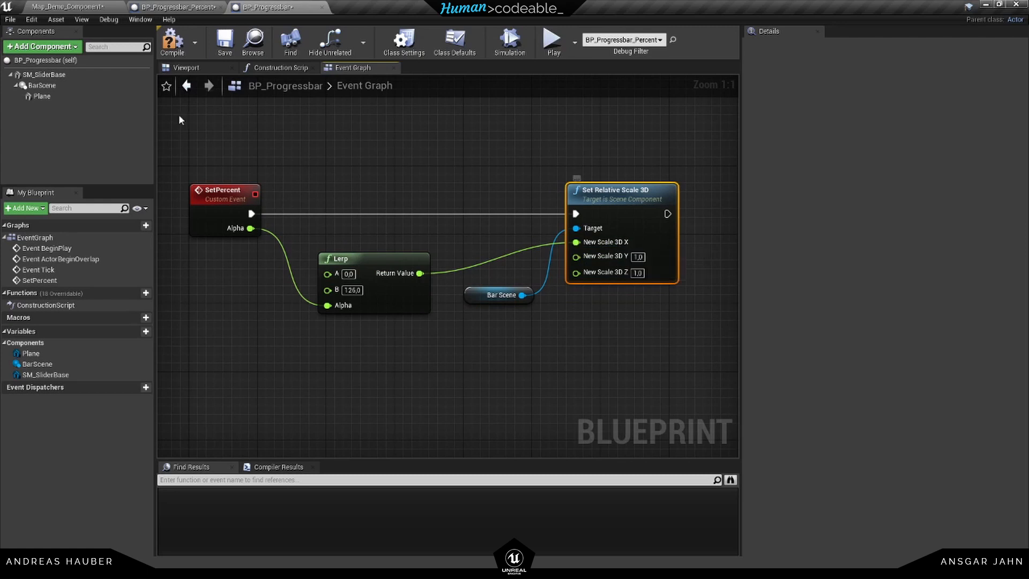
Step: Preview BarScene's Scale X at 85.242355 in the Viewport, then return to the level
{"action": "left_click", "coordinate": [186, 67]}
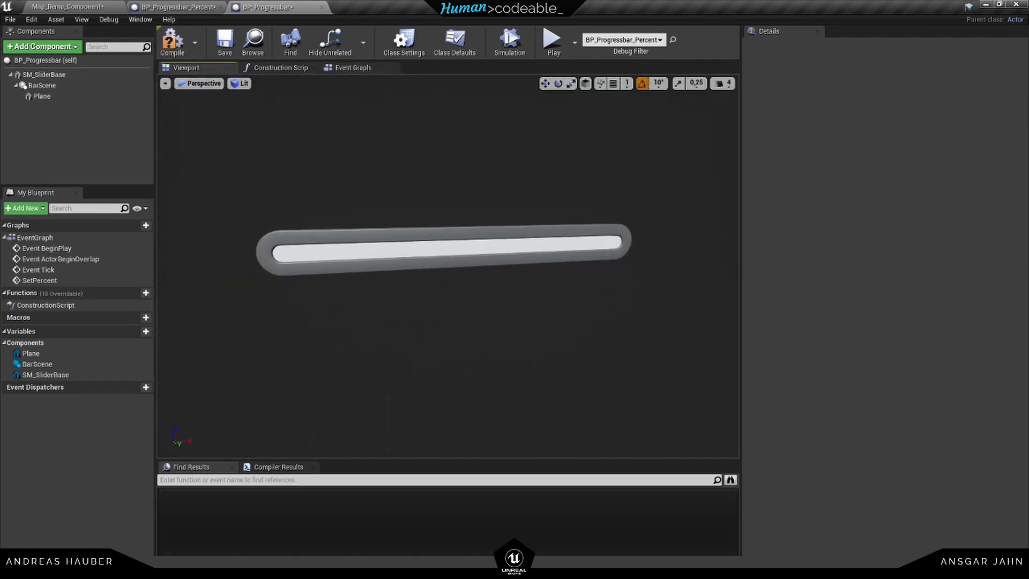
{"action": "left_click", "coordinate": [42, 97]}
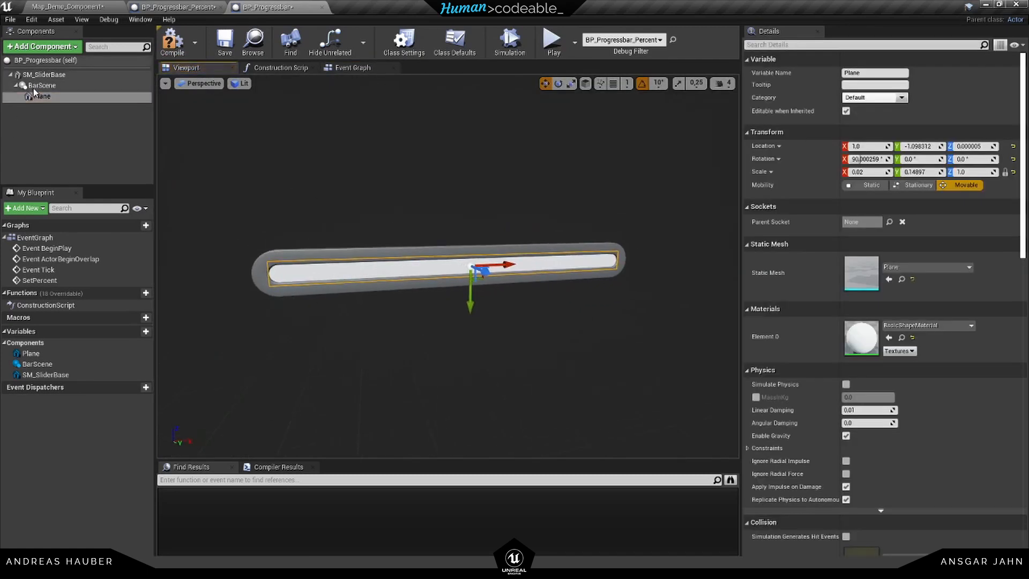
{"action": "left_click", "coordinate": [41, 85]}
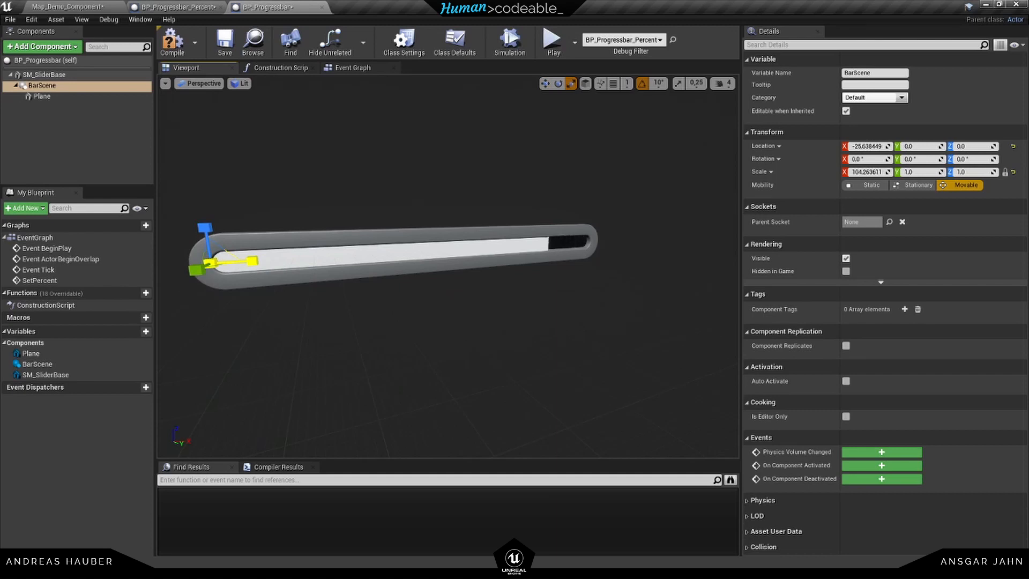
{"action": "type", "text": "85.242355"}
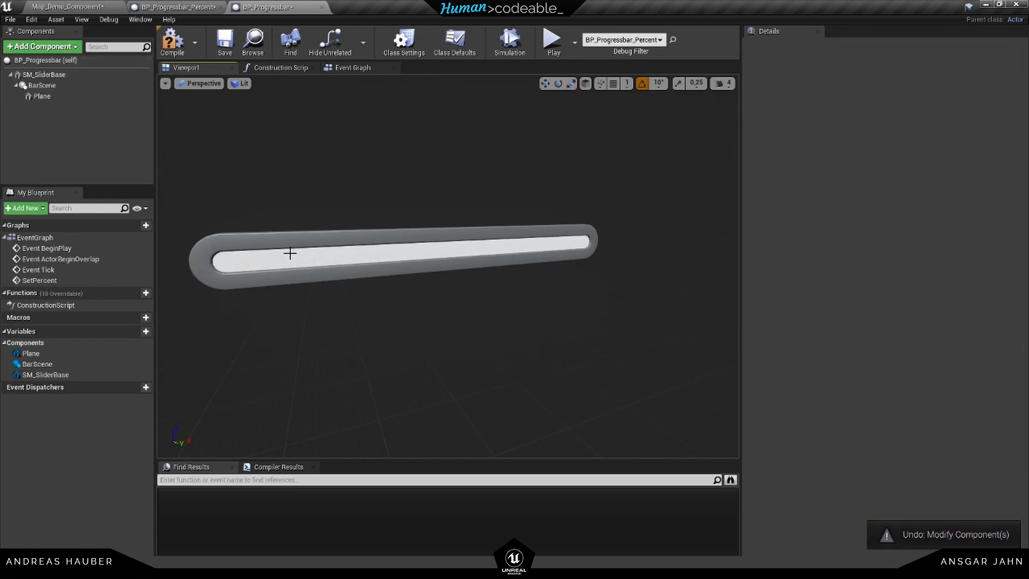
{"action": "left_click", "coordinate": [173, 7]}
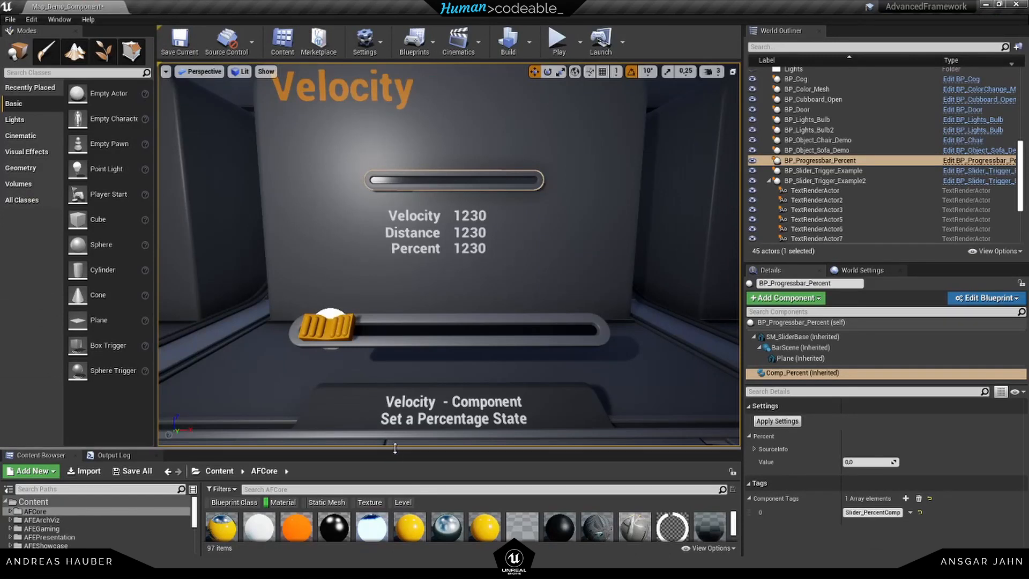
Step: Create the Actor blueprint BP_Percent in Components and open it maximized
{"action": "left_click", "coordinate": [795, 336]}
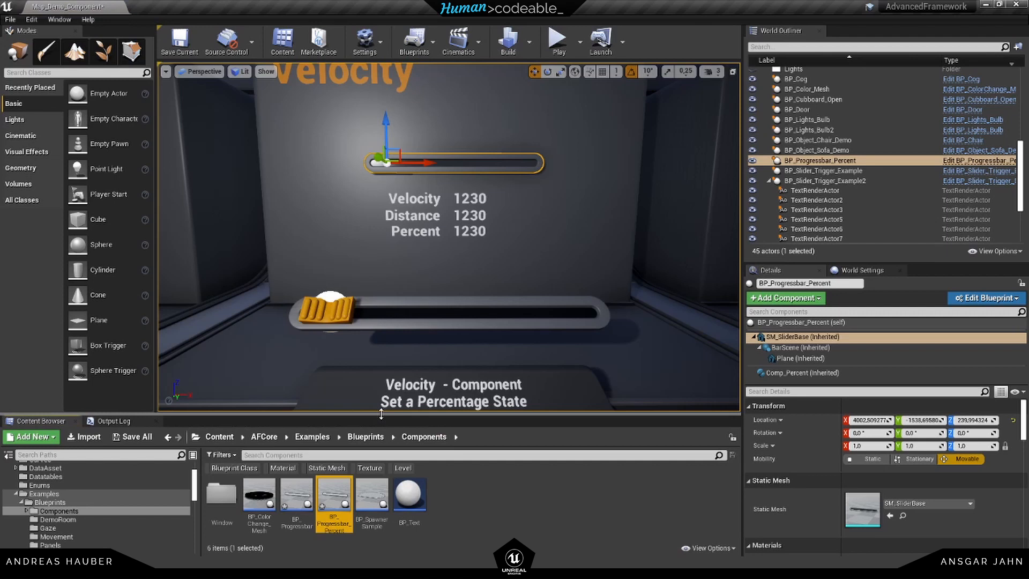
{"action": "left_click", "coordinate": [31, 436]}
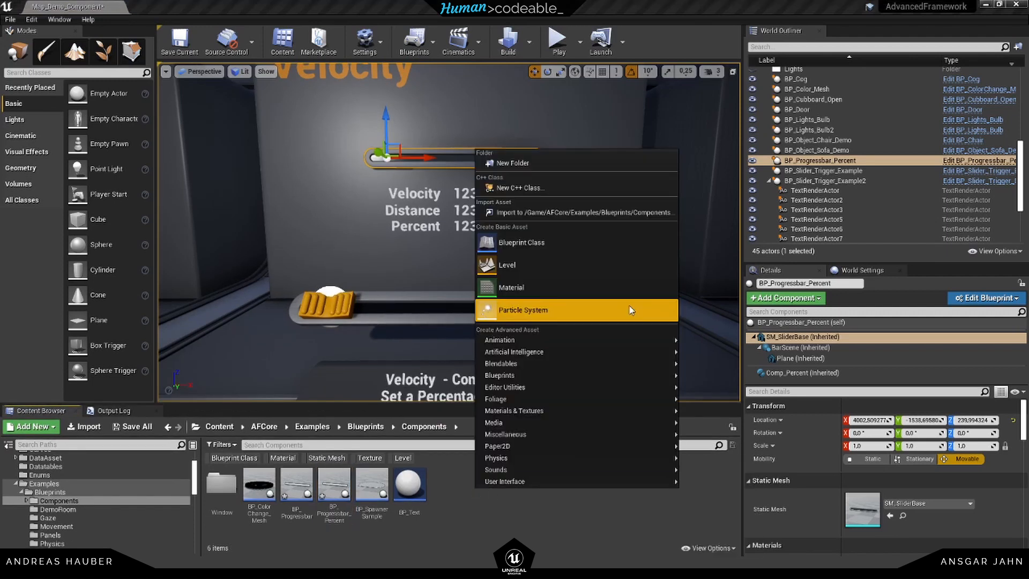
{"action": "left_click", "coordinate": [521, 242]}
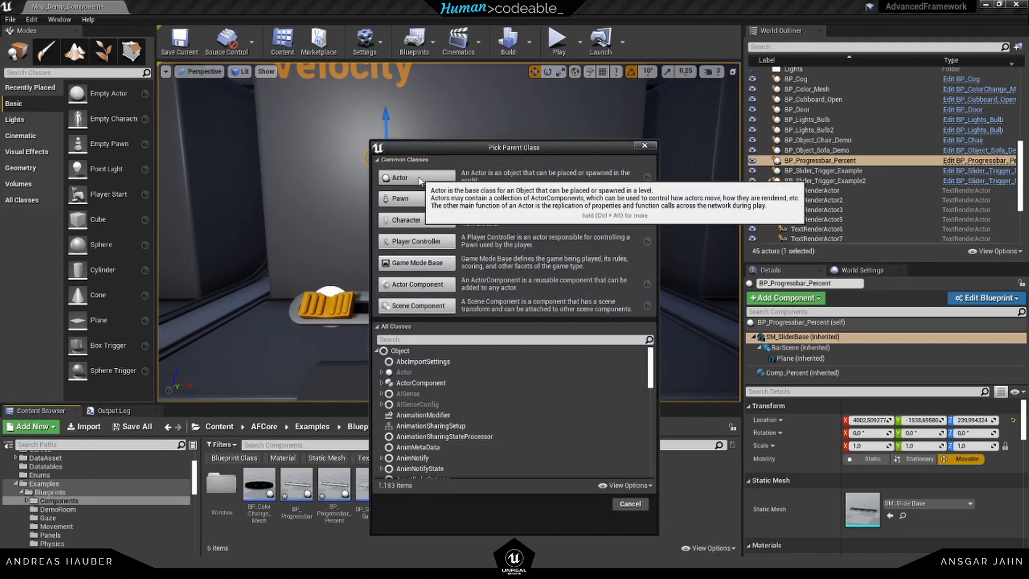
{"action": "left_click", "coordinate": [628, 504]}
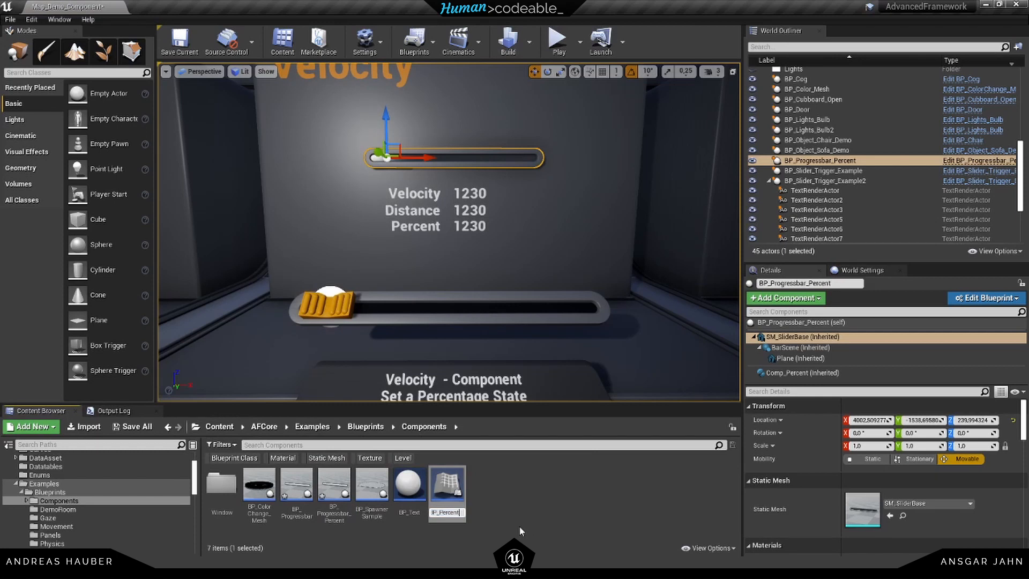
{"action": "double_click", "coordinate": [446, 488]}
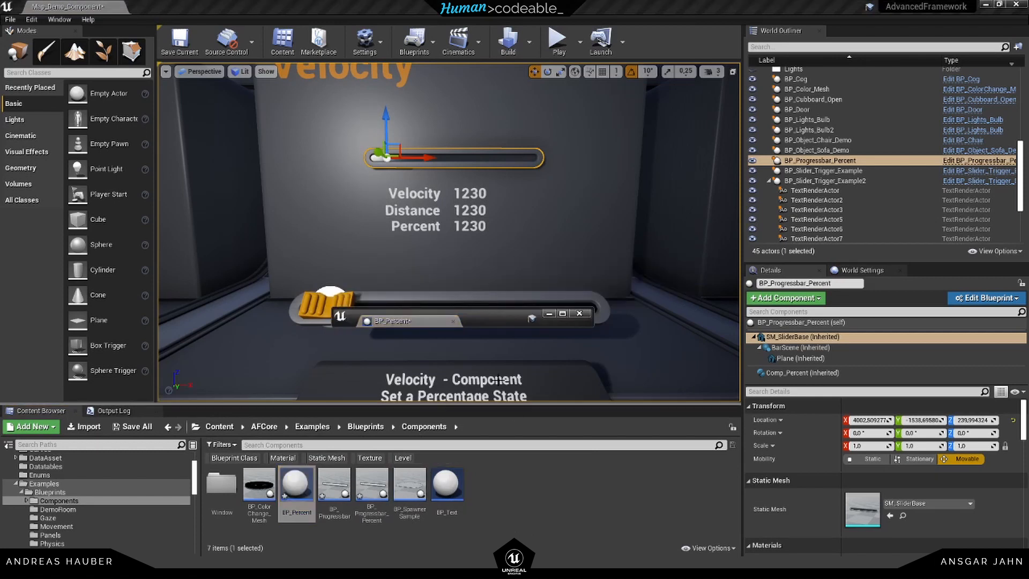
{"action": "double_click", "coordinate": [296, 491]}
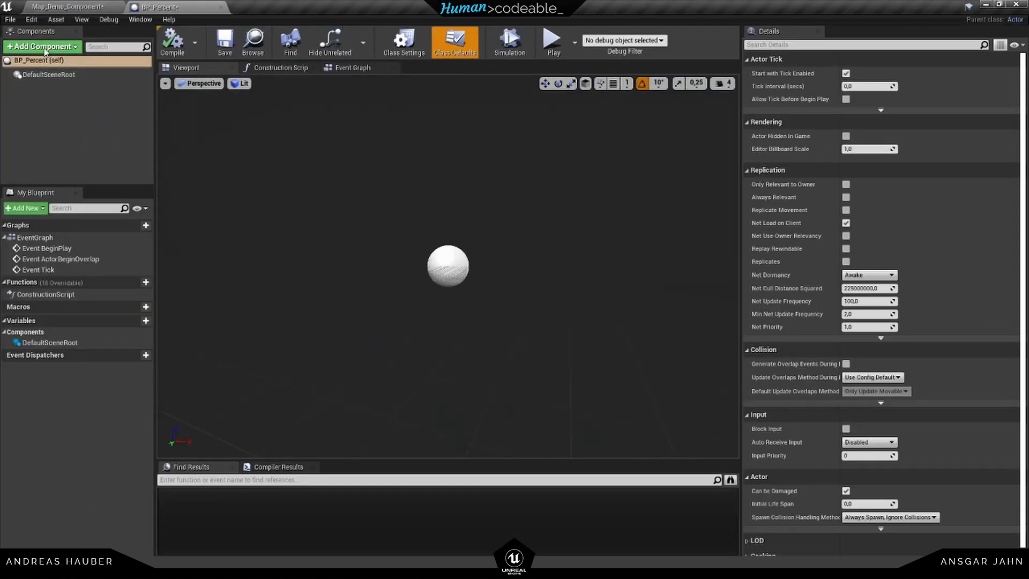
Step: Add the Comp_Percent component through the 'perc' component search
{"action": "left_click", "coordinate": [41, 46]}
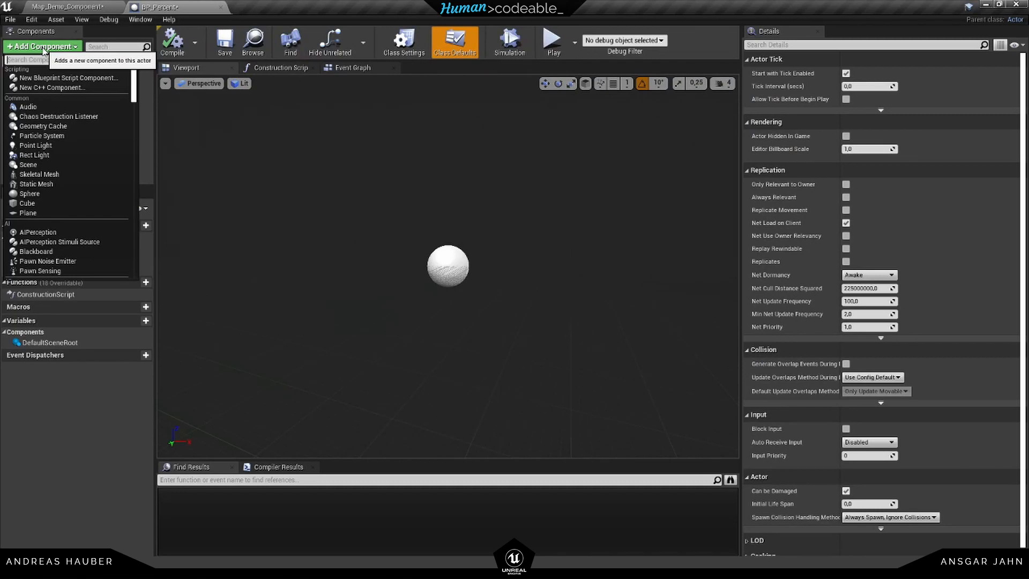
{"action": "type", "text": "perc"}
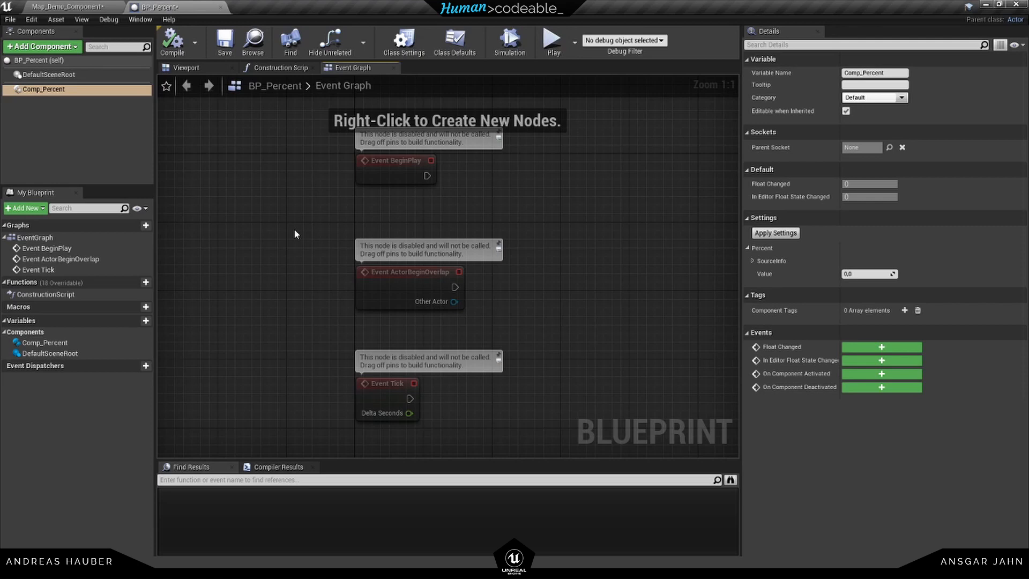
{"action": "mouse_move", "coordinate": [285, 232]}
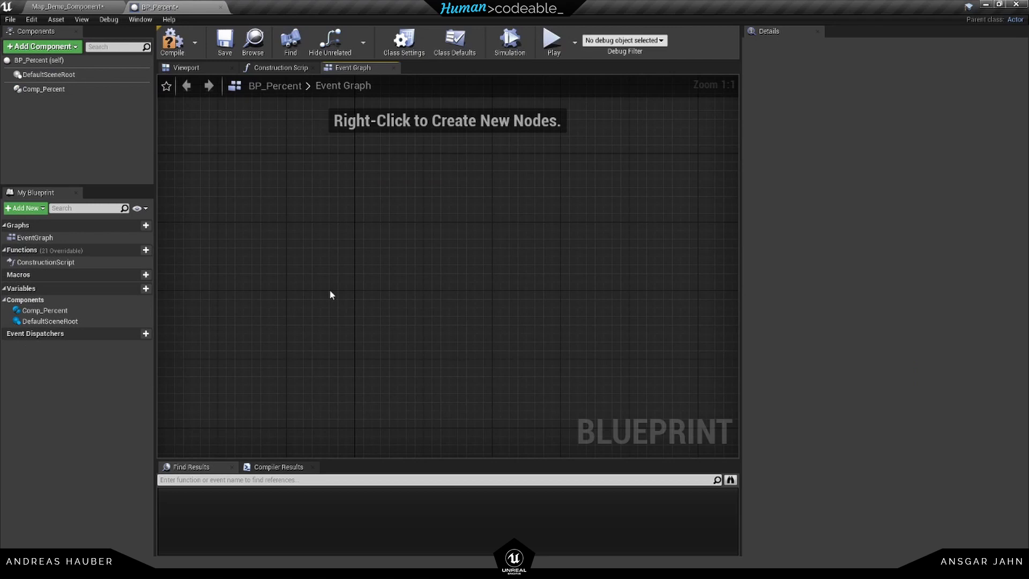
{"action": "mouse_move", "coordinate": [73, 120]}
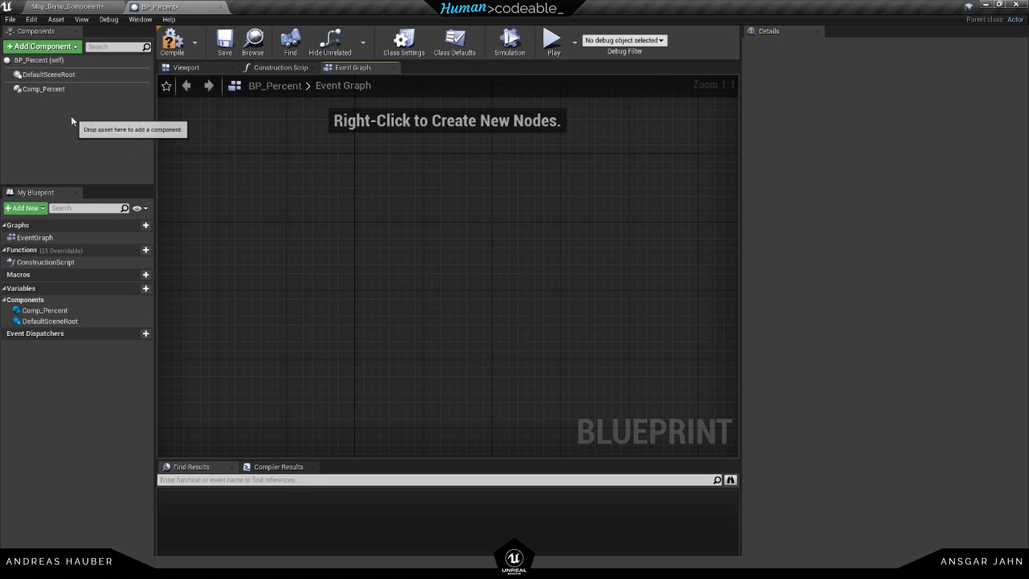
Step: Add a Point Light component and a Comp_Percent Float Changed event
{"action": "left_click", "coordinate": [41, 46]}
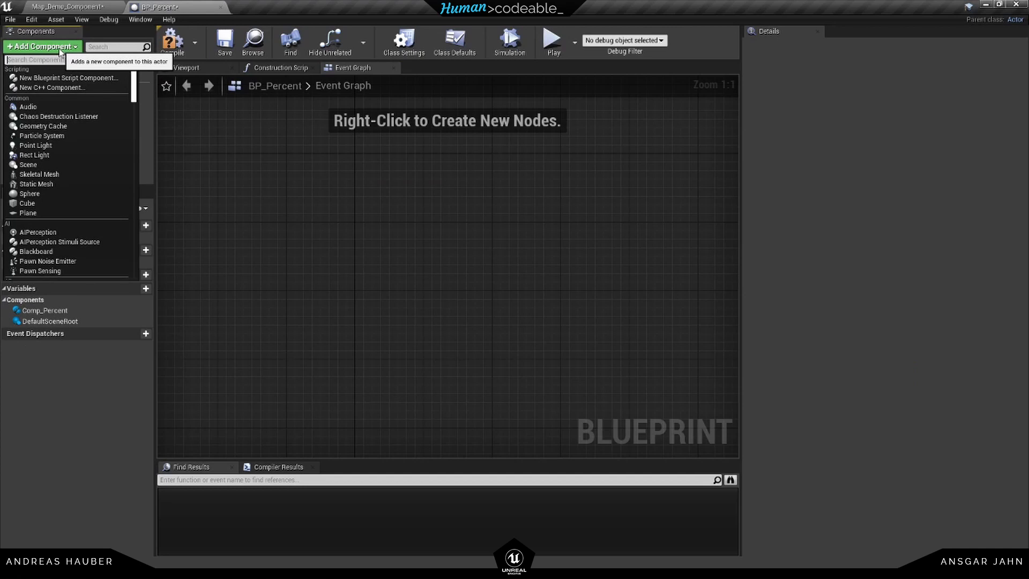
{"action": "type", "text": "poi"}
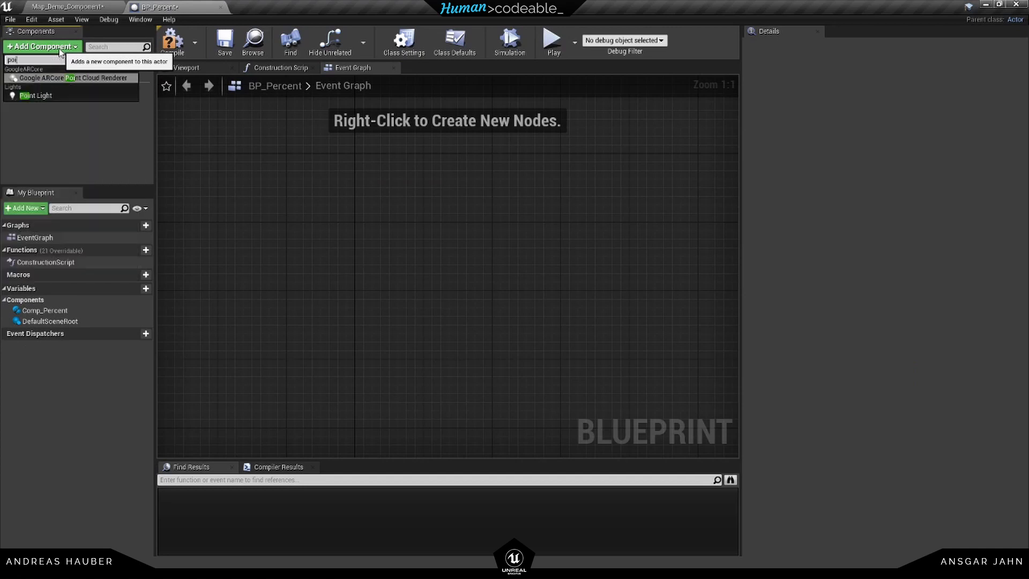
{"action": "mouse_move", "coordinate": [35, 96]}
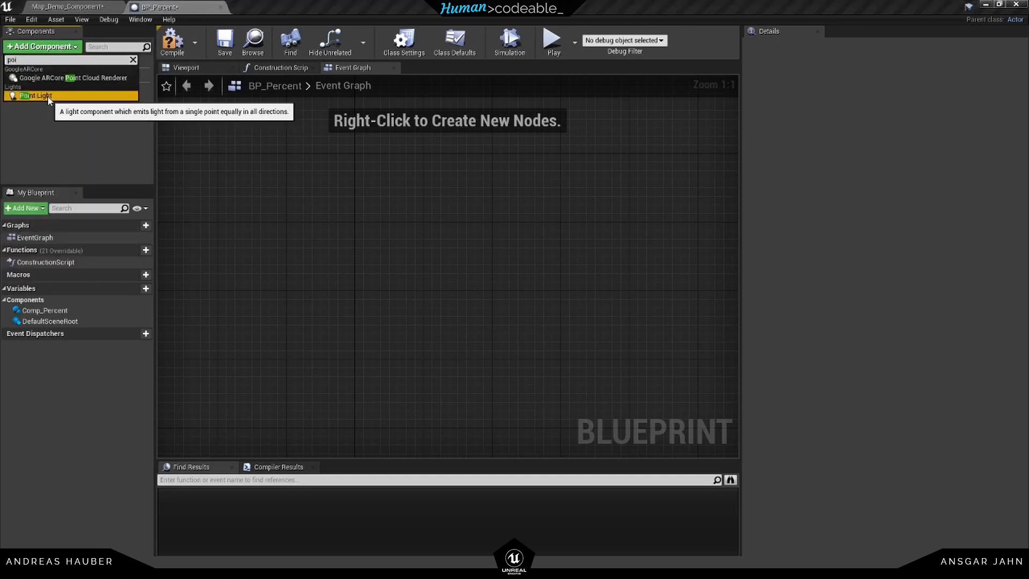
{"action": "left_click", "coordinate": [33, 95]}
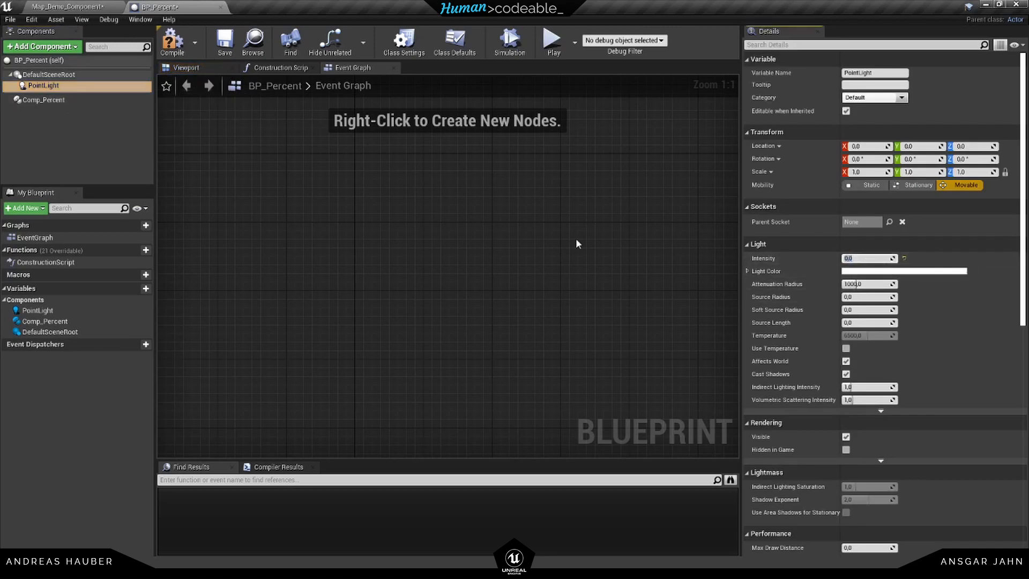
{"action": "mouse_move", "coordinate": [44, 100]}
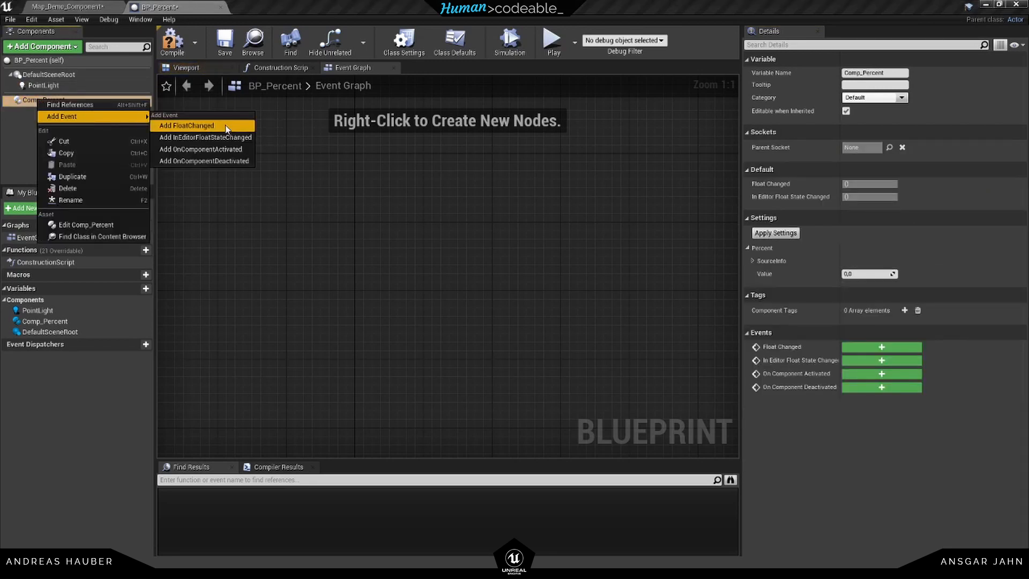
{"action": "mouse_move", "coordinate": [182, 126]}
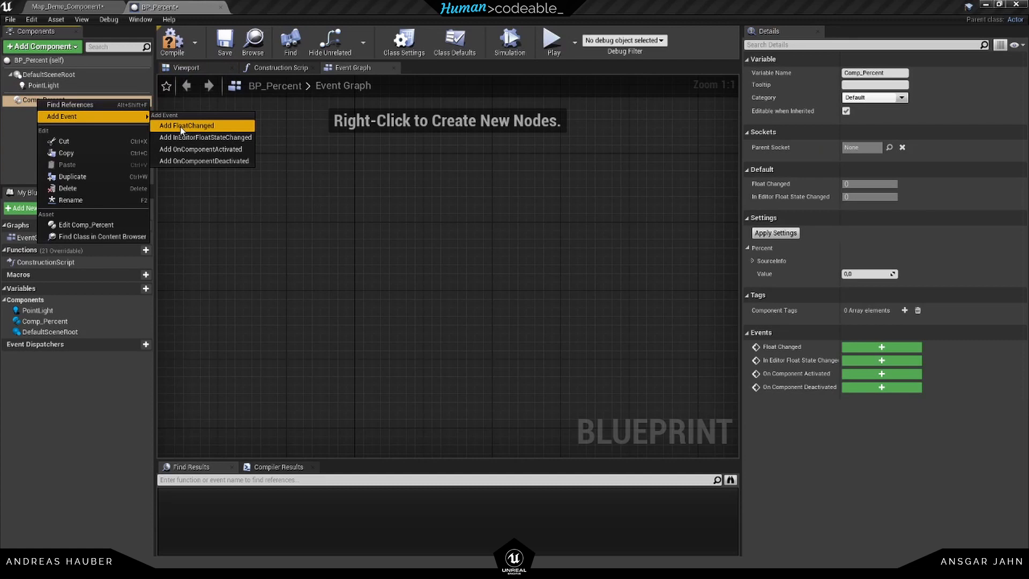
{"action": "left_click", "coordinate": [186, 125]}
{"action": "type", "text": "set"}
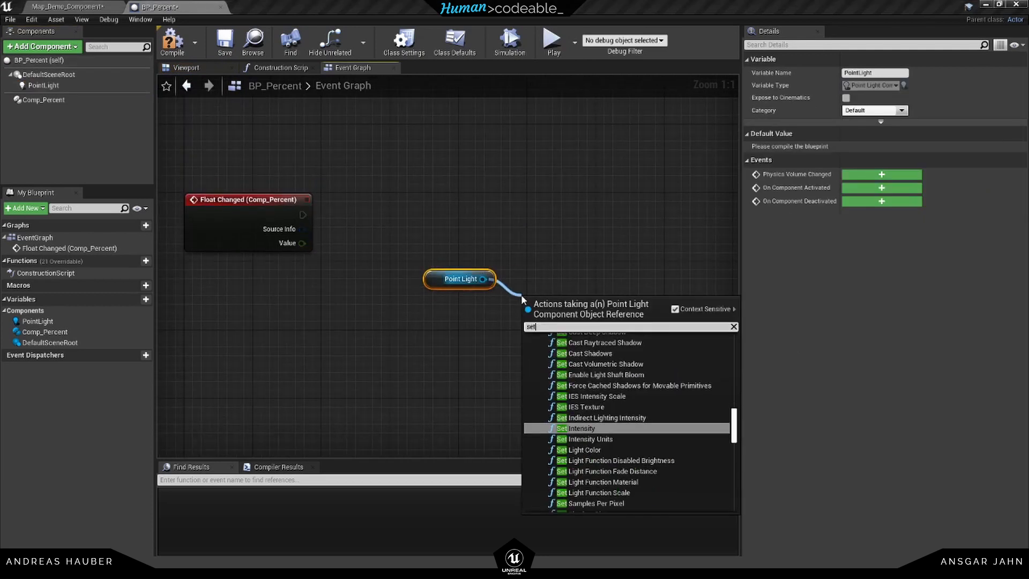
Step: Set Point Light intensity from a 0–5000 Lerp driven by Float Changed's Value
{"action": "type", "text": "int"}
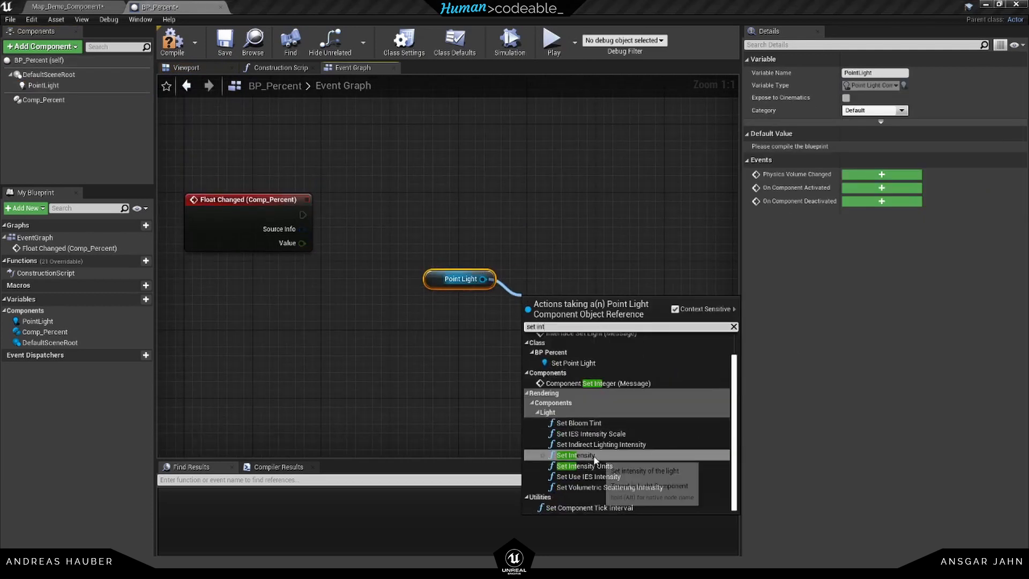
{"action": "left_click", "coordinate": [572, 455]}
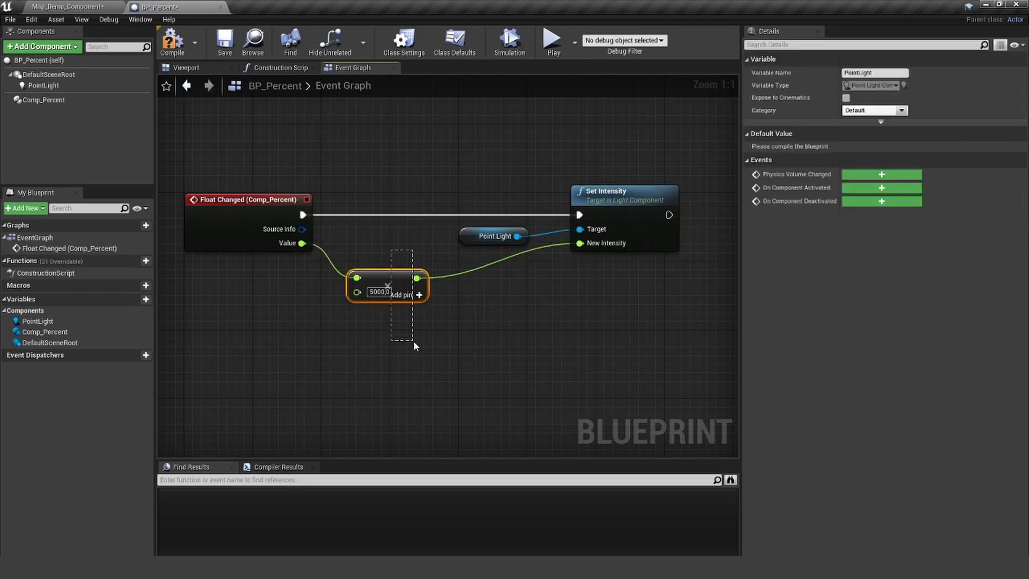
{"action": "key", "text": "Delete"}
{"action": "type", "text": "lerp"}
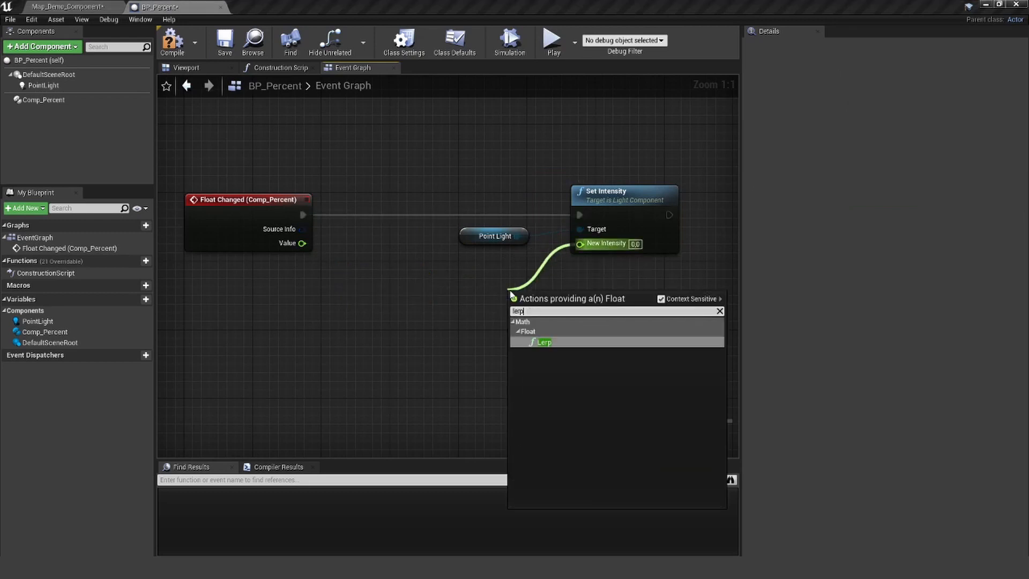
{"action": "left_click", "coordinate": [544, 342]}
{"action": "type", "text": "5000"}
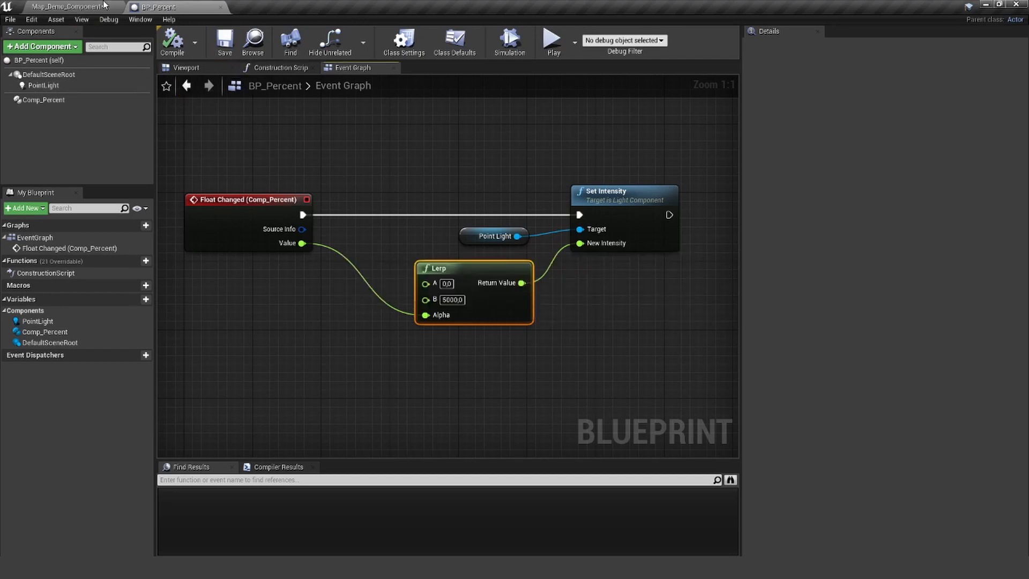
{"action": "left_click", "coordinate": [66, 7]}
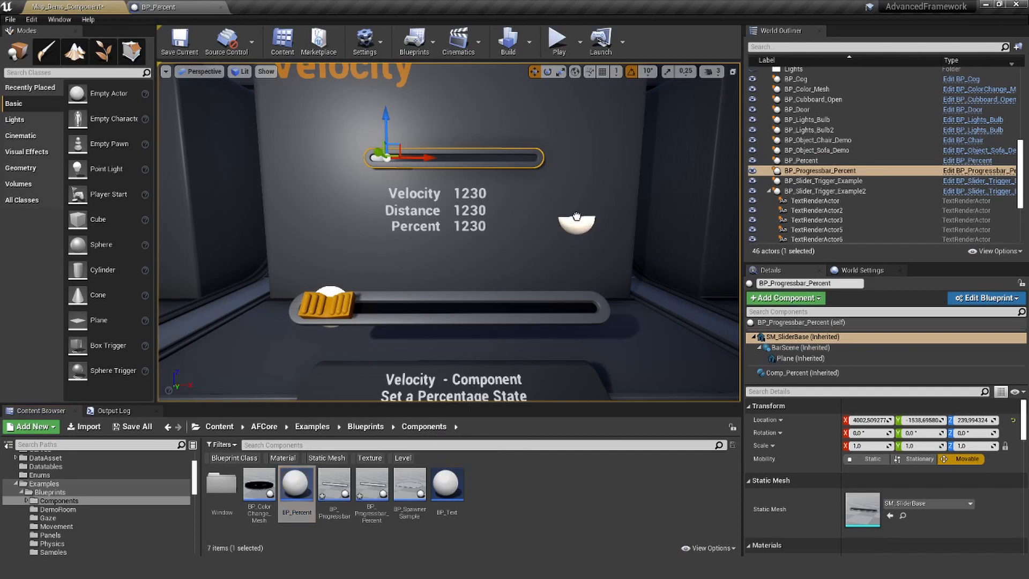
Step: Tag Comp_Percent 'Comp_percent_Light', then select BP_Slider_Trigger_Example in the level
{"action": "left_click", "coordinate": [800, 160]}
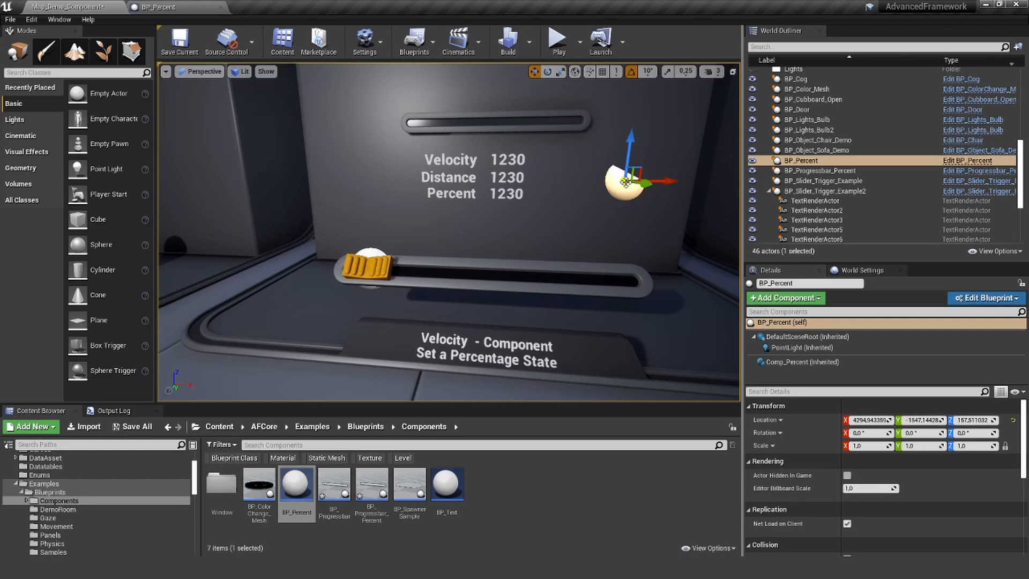
{"action": "mouse_move", "coordinate": [176, 10]}
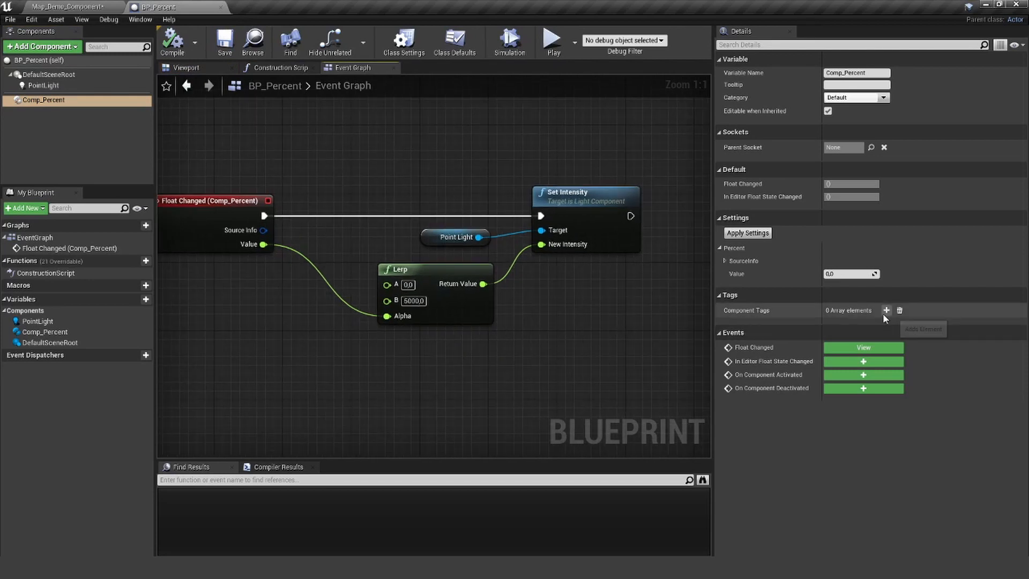
{"action": "left_click", "coordinate": [886, 310]}
{"action": "type", "text": "Comp_percent_Light"}
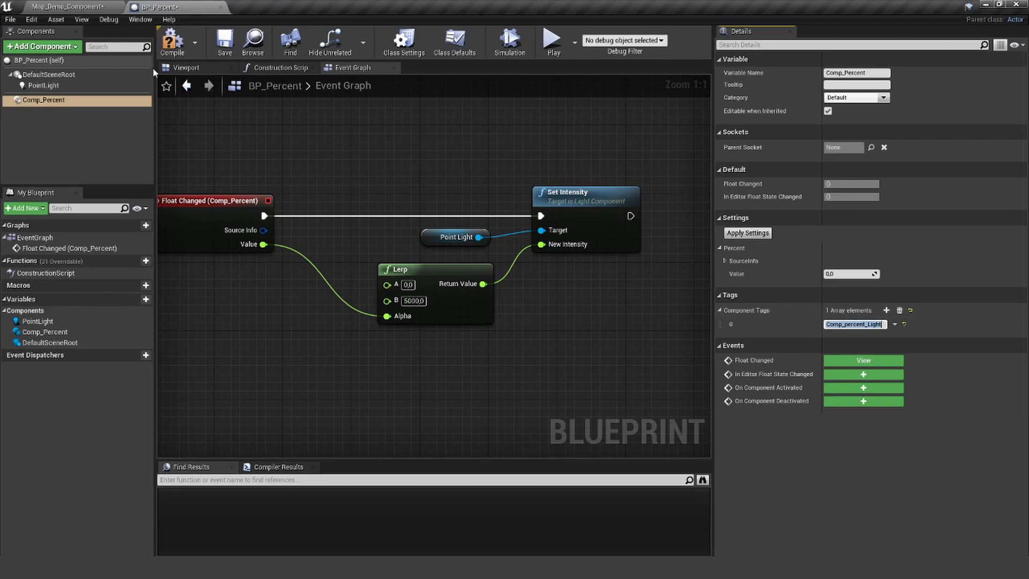
{"action": "left_click", "coordinate": [66, 7]}
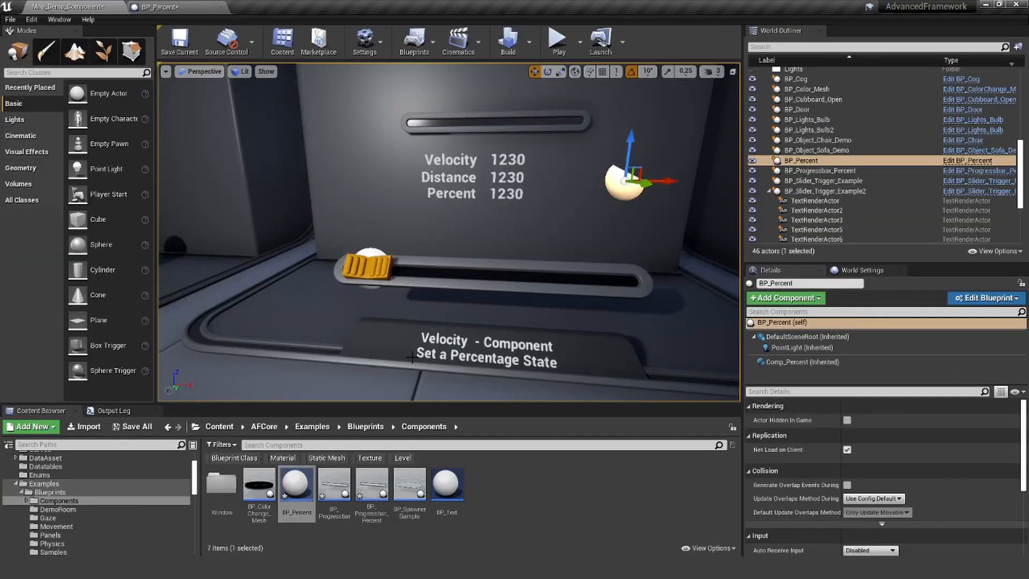
{"action": "left_click", "coordinate": [822, 181]}
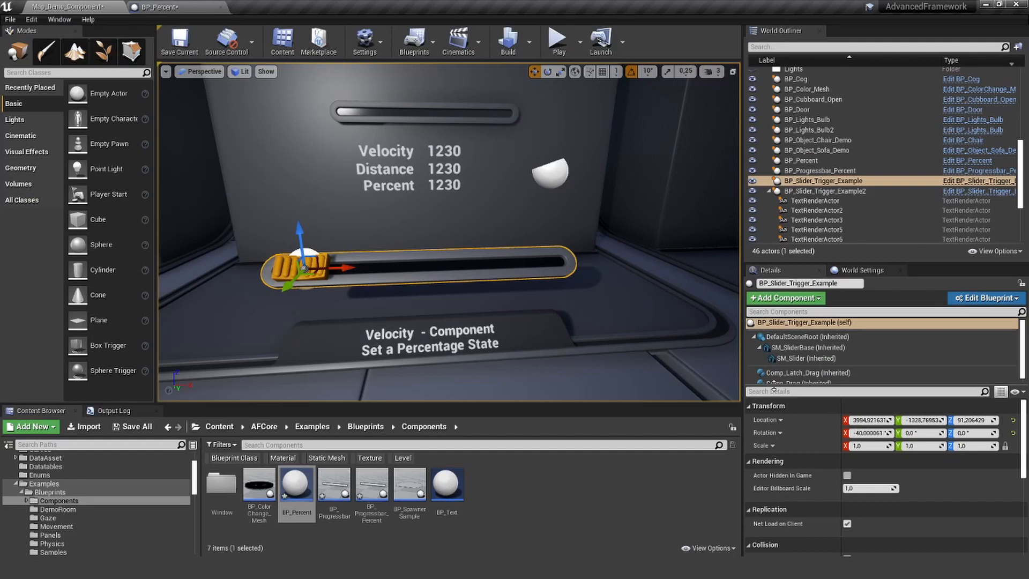
Step: Add BP_Percent to Comp_Drag's Actors To Trigger and Comp_percent_Light to its component tags
{"action": "left_click", "coordinate": [802, 383]}
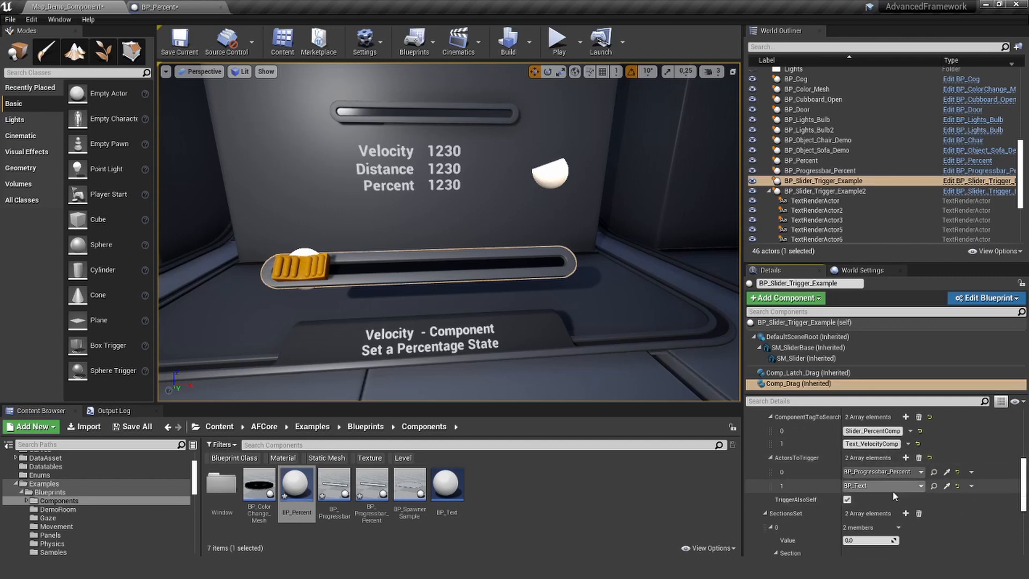
{"action": "left_click", "coordinate": [905, 457]}
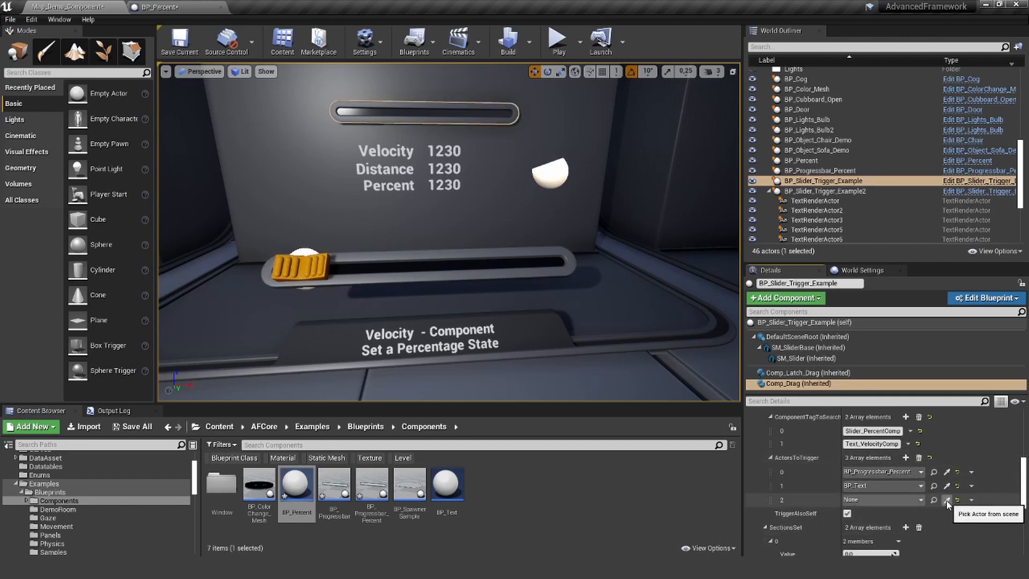
{"action": "left_click", "coordinate": [948, 499]}
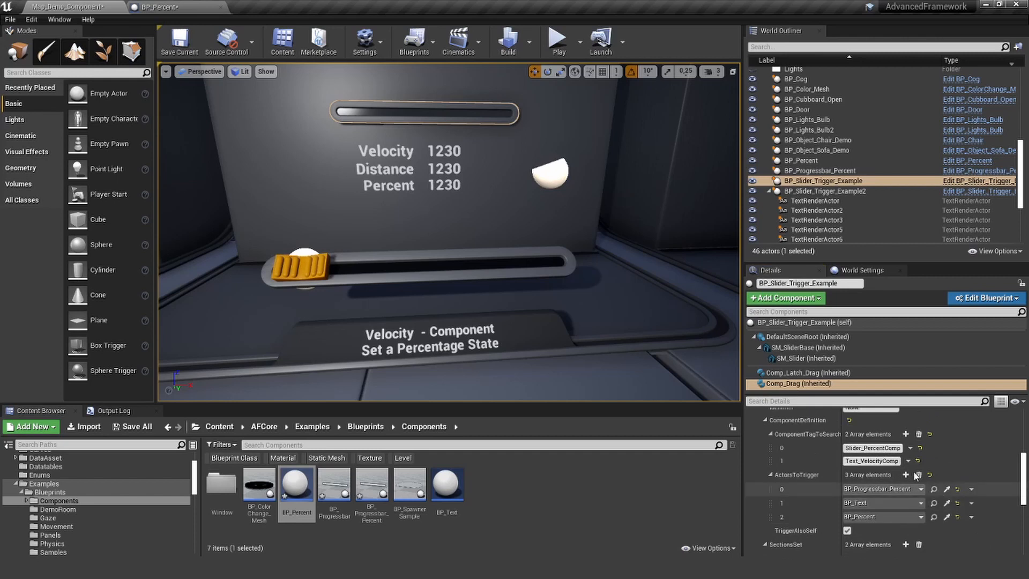
{"action": "left_click", "coordinate": [904, 434]}
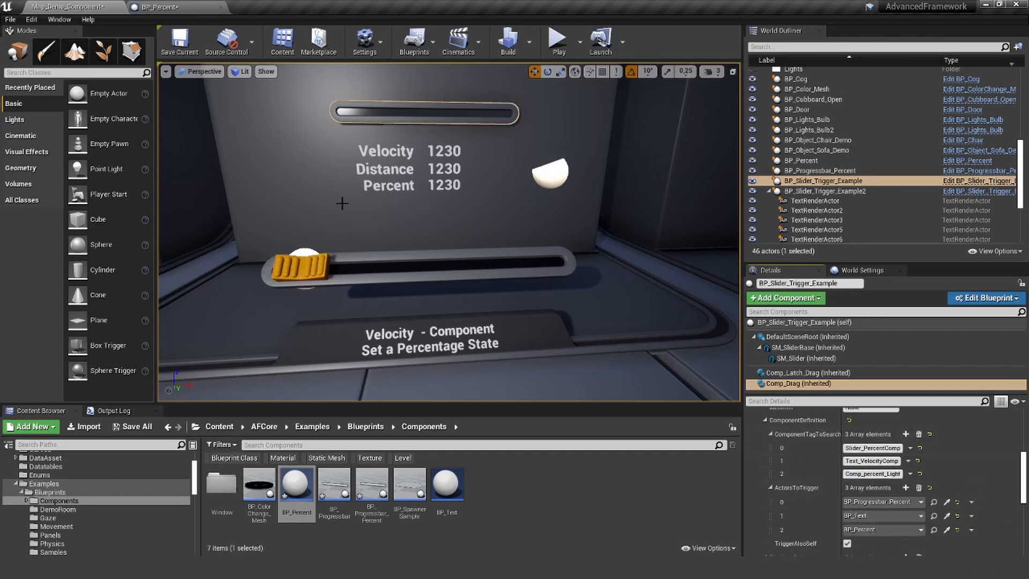
{"action": "left_click", "coordinate": [178, 39]}
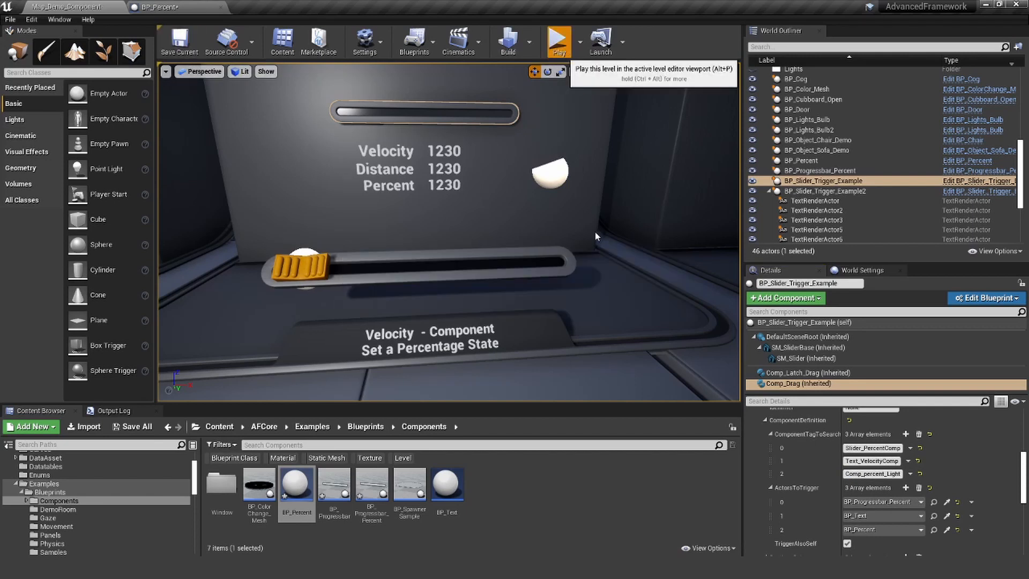
{"action": "left_click", "coordinate": [557, 41]}
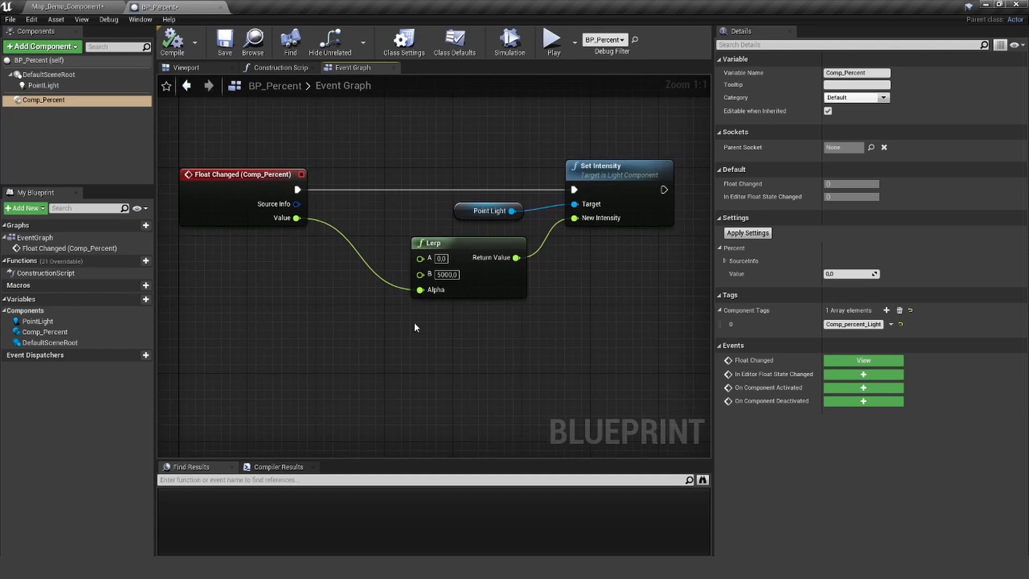
{"action": "mouse_move", "coordinate": [382, 211]}
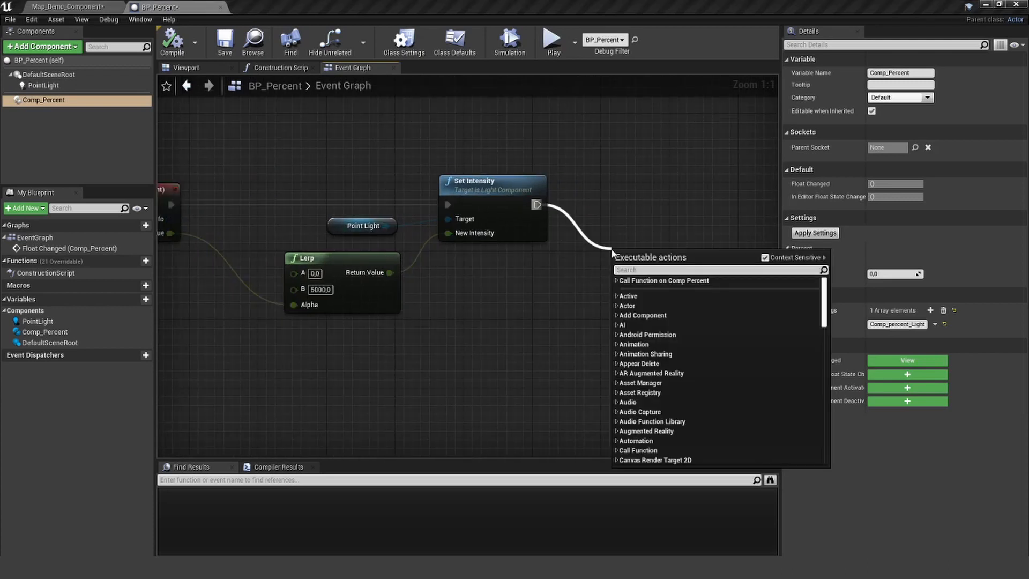
Step: Add a Do Once node to BP_Percent's graph via a 'do once' search
{"action": "type", "text": "do"}
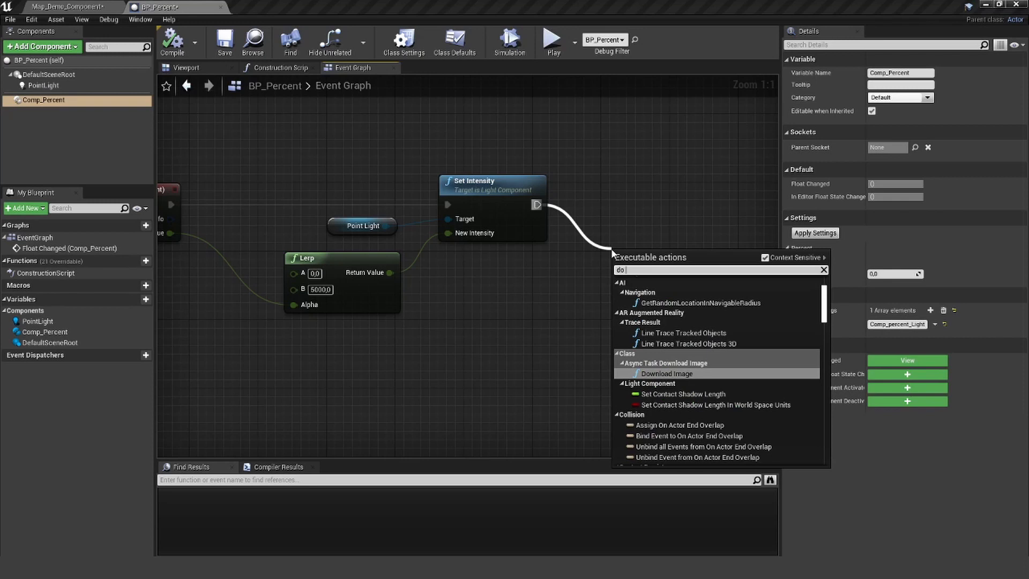
{"action": "type", "text": "onc"}
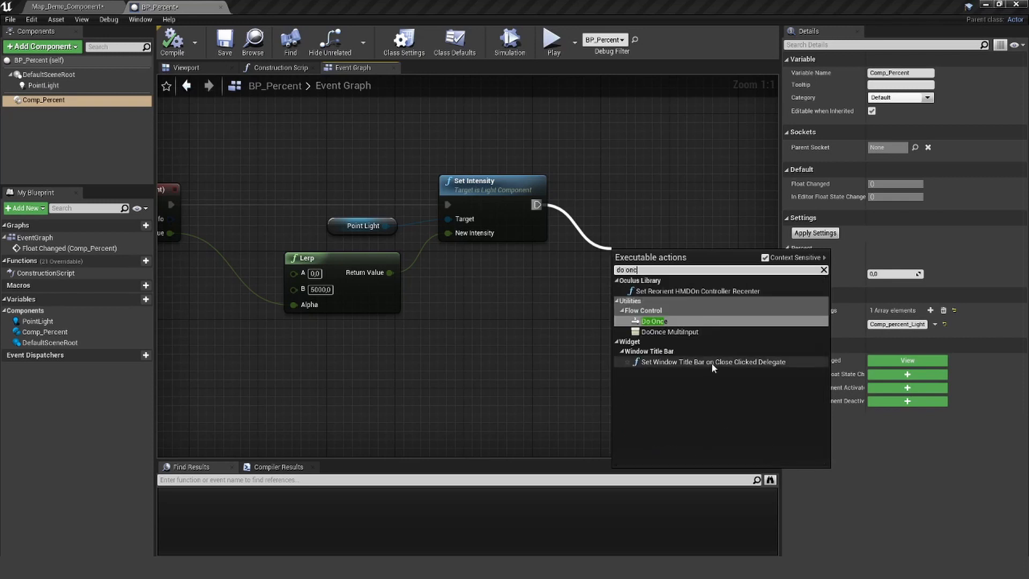
{"action": "left_click", "coordinate": [653, 321]}
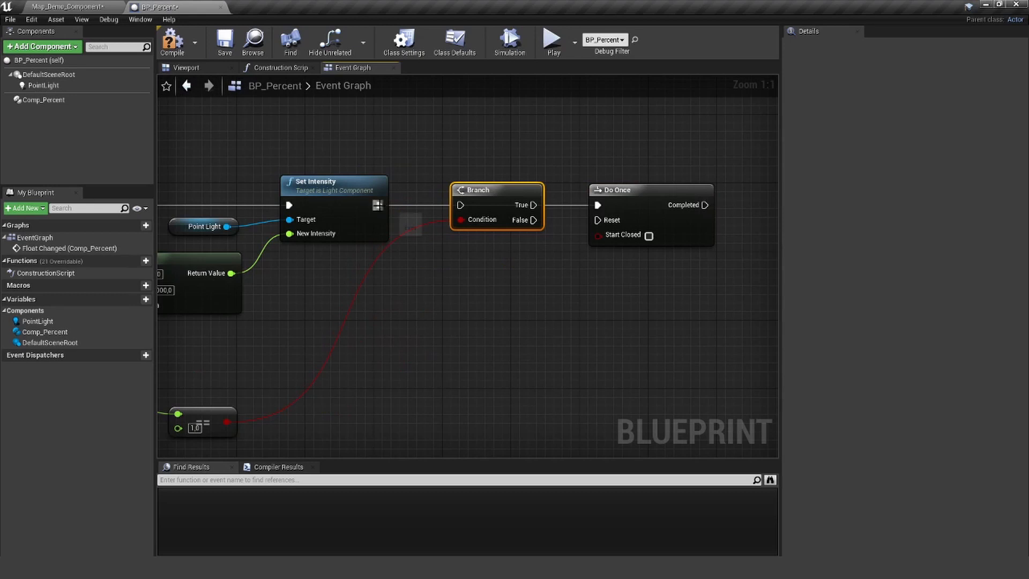
{"action": "mouse_move", "coordinate": [200, 328]}
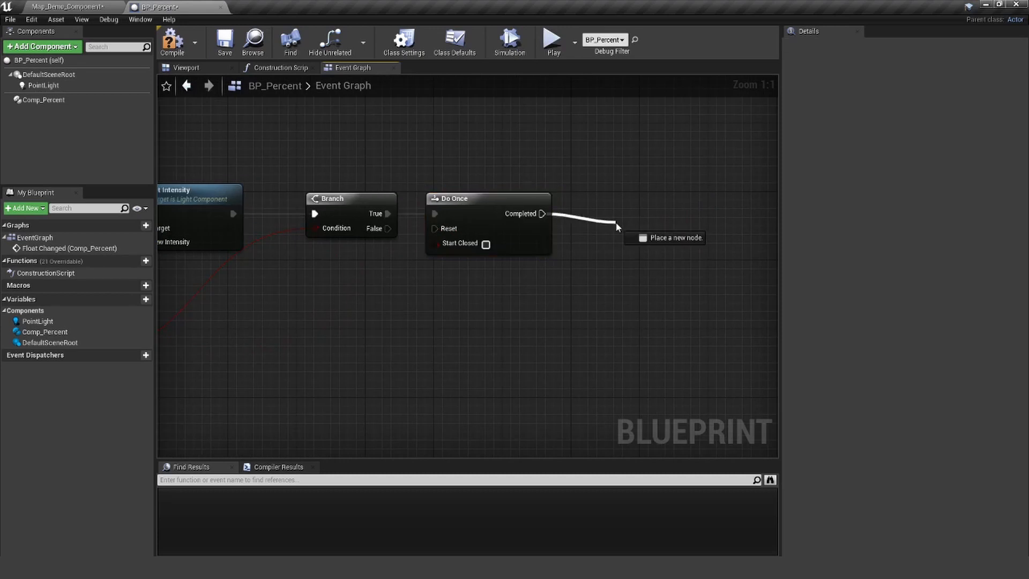
Step: From Do Once Completed, spawn the explosion emitter, then add a DestroyActor node
{"action": "left_click", "coordinate": [596, 240]}
{"action": "type", "text": "destr"}
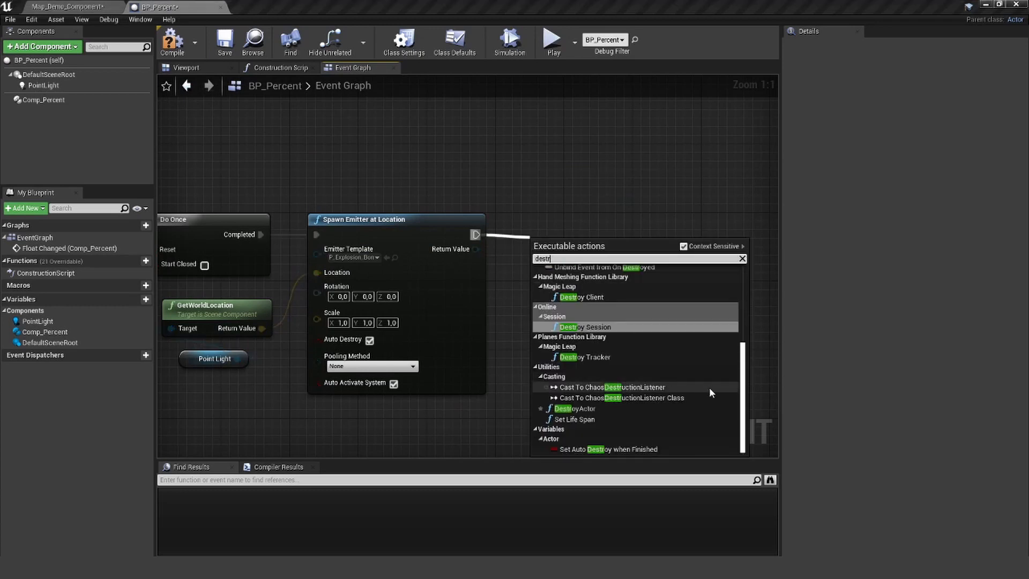
{"action": "scroll", "scroll_direction": "up", "scroll_amount": 3}
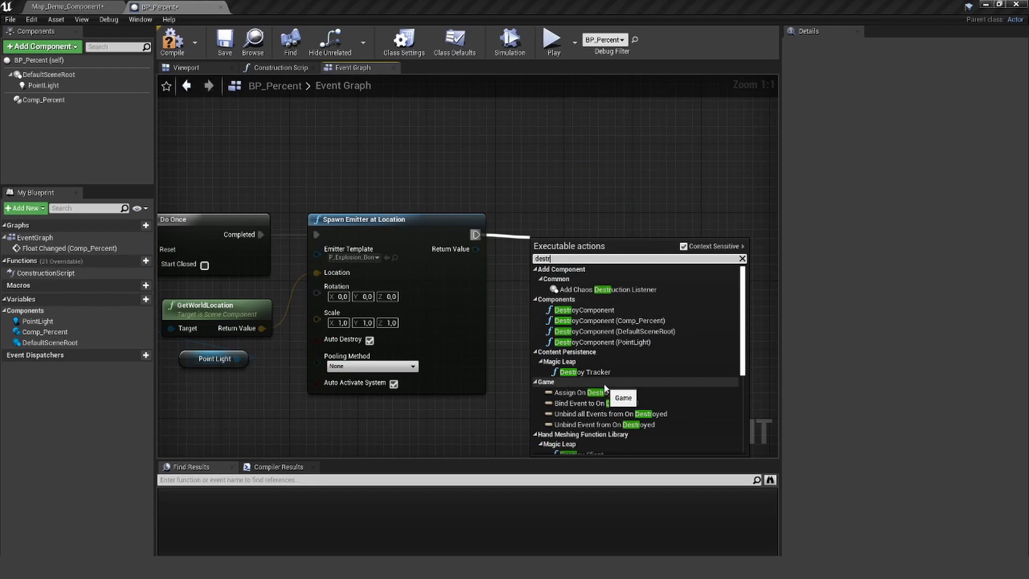
{"action": "scroll", "scroll_direction": "down", "scroll_amount": 3}
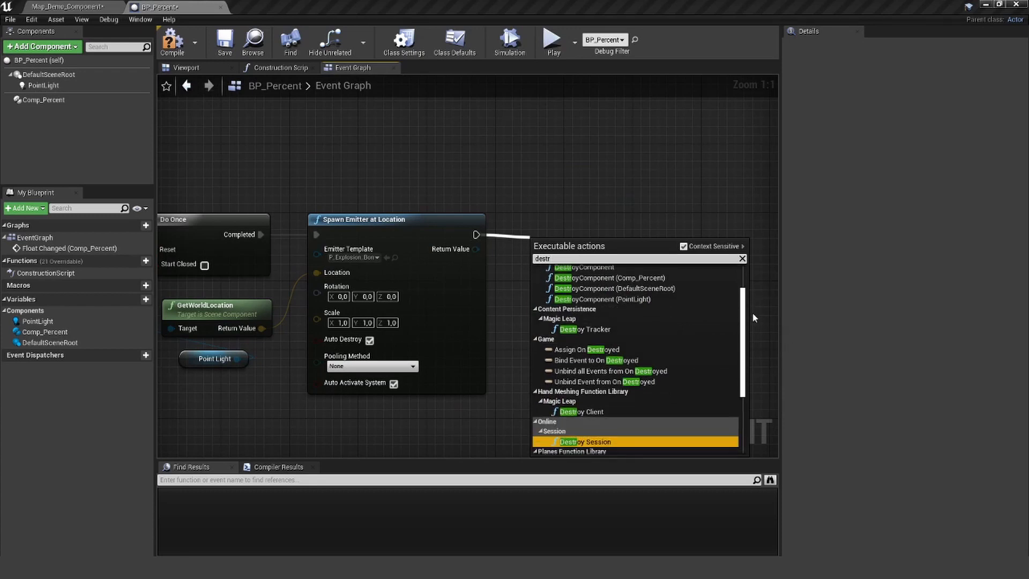
{"action": "scroll", "scroll_direction": "down", "scroll_amount": 3}
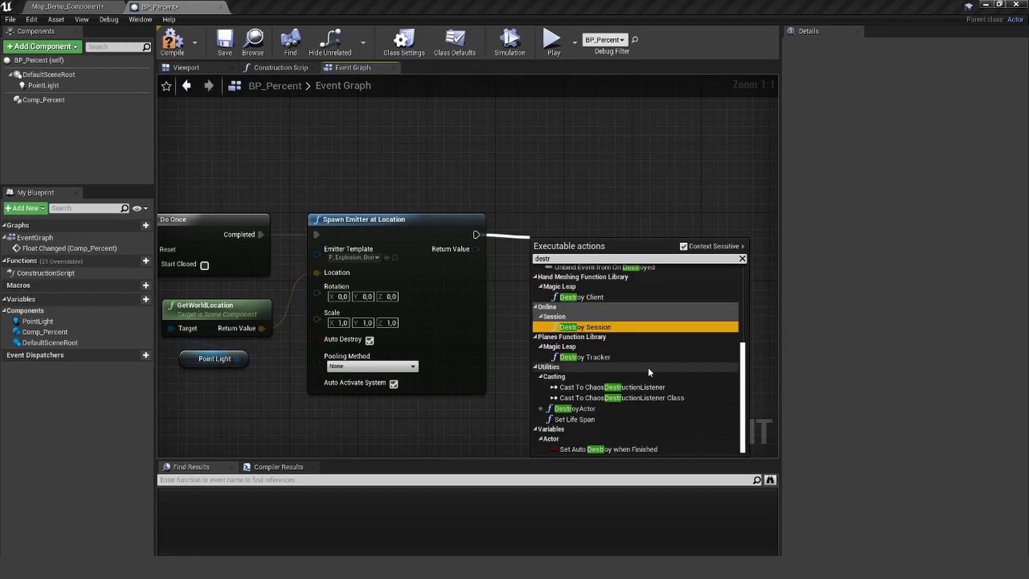
{"action": "left_click", "coordinate": [576, 409]}
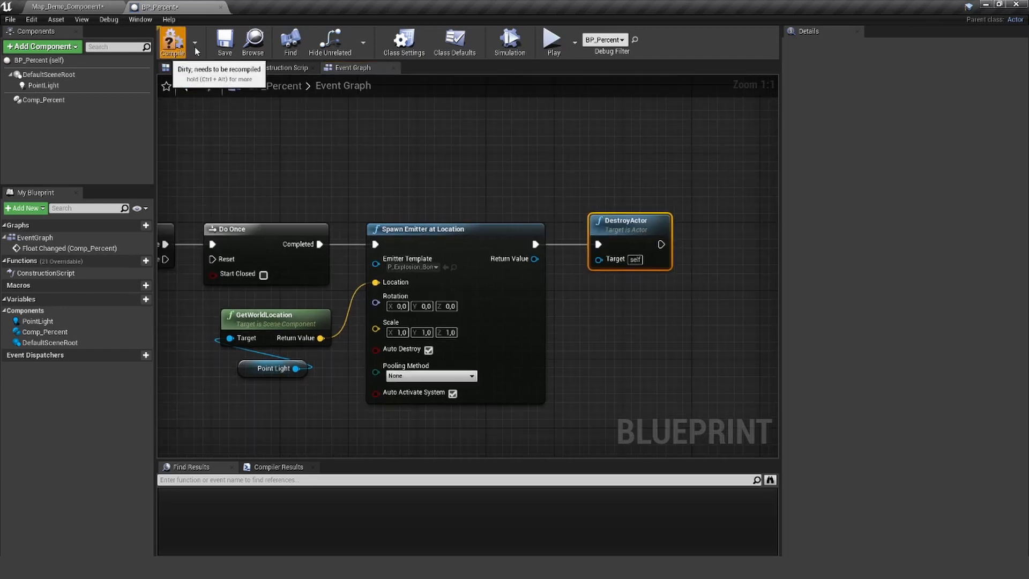
{"action": "mouse_move", "coordinate": [68, 7]}
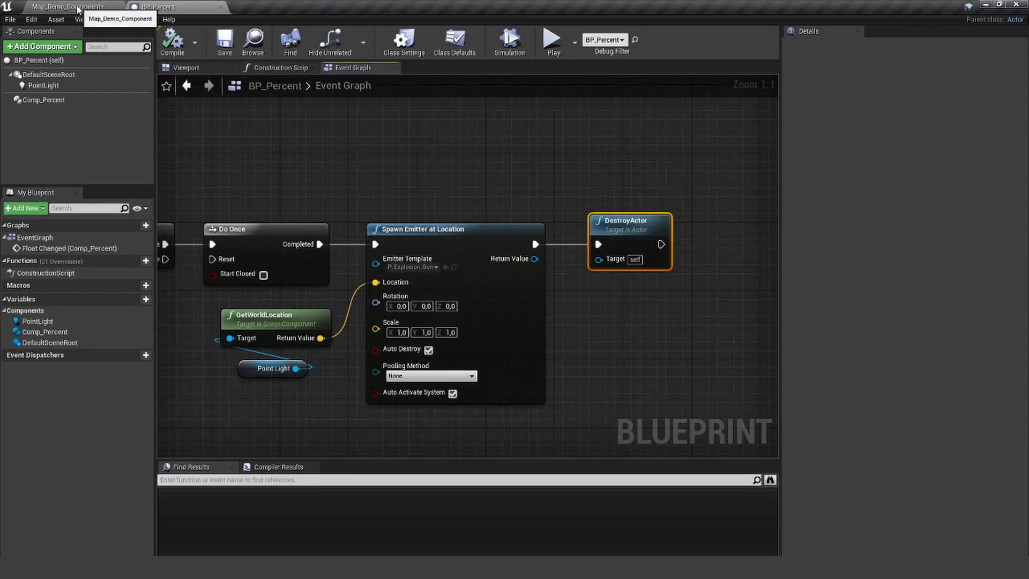
Step: Switch to the Map_Demo_Component level and play it to test BP_Percent
{"action": "left_click", "coordinate": [65, 6]}
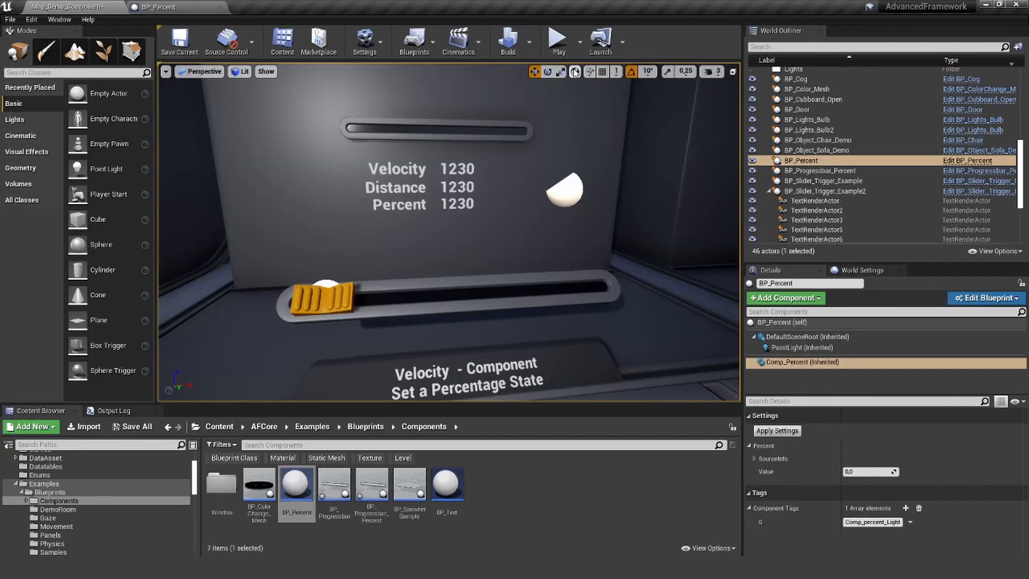
{"action": "left_click", "coordinate": [558, 40]}
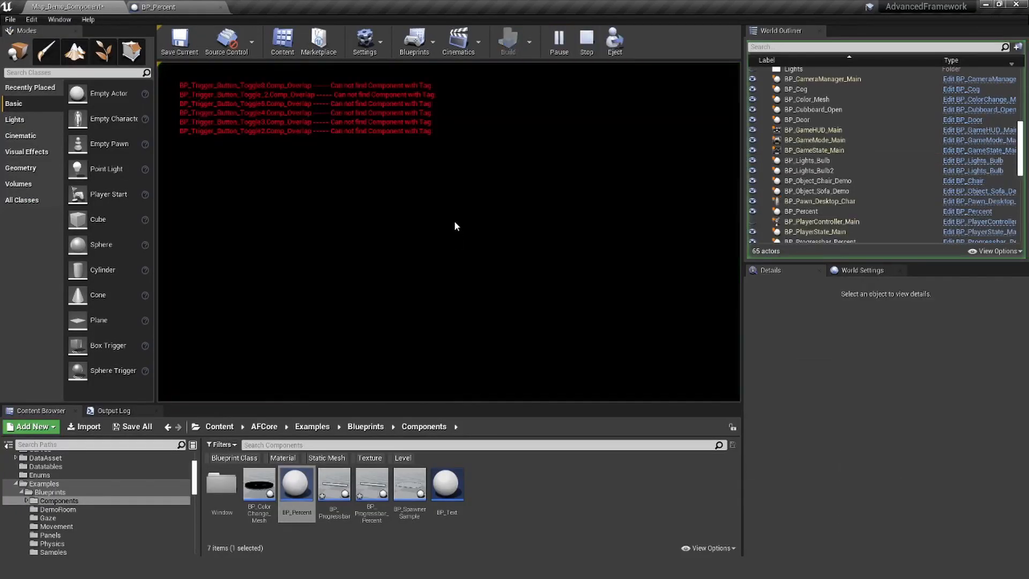
{"action": "left_click", "coordinate": [532, 40]}
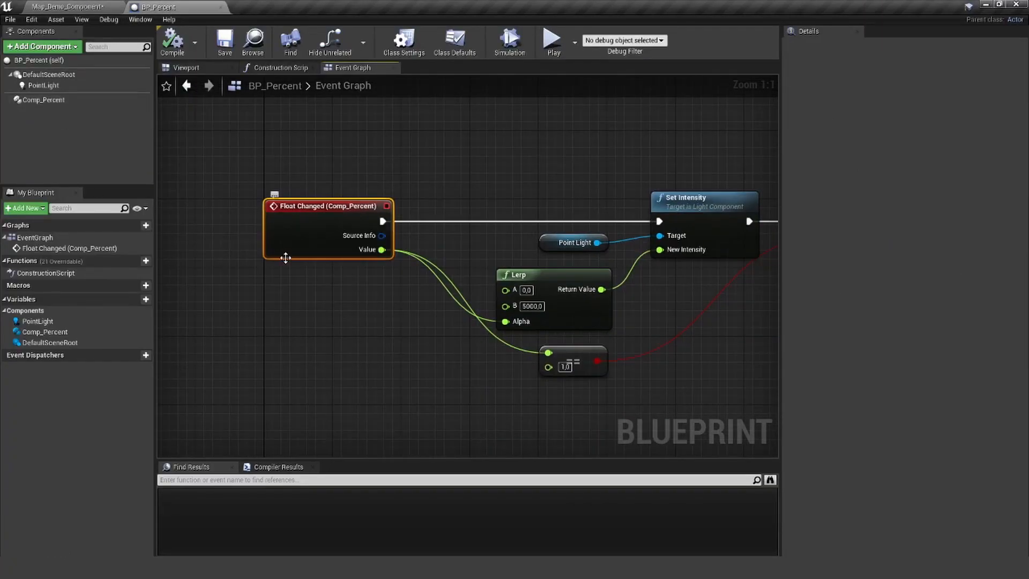
{"action": "right_click", "coordinate": [44, 99]}
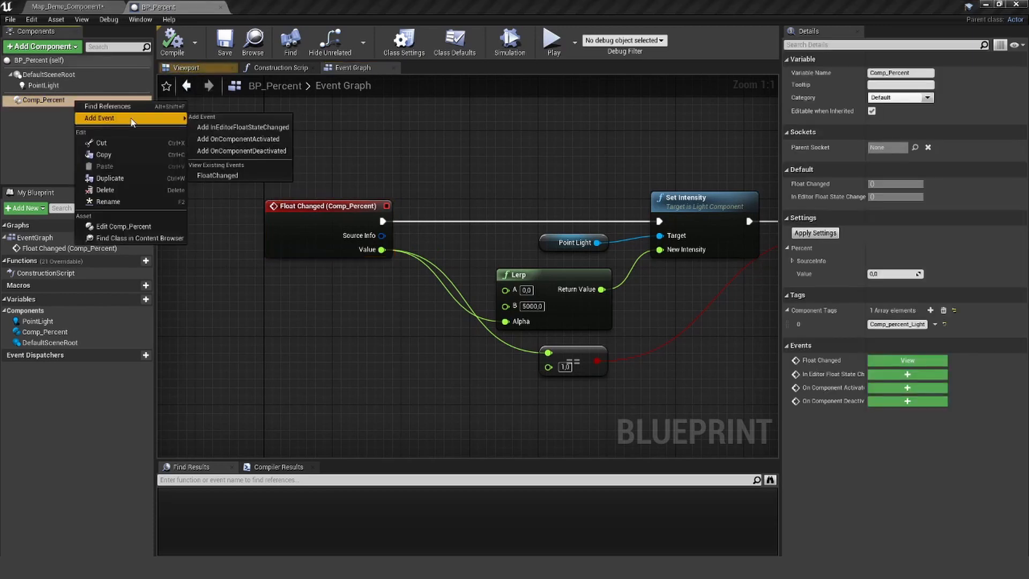
{"action": "mouse_move", "coordinate": [322, 111]}
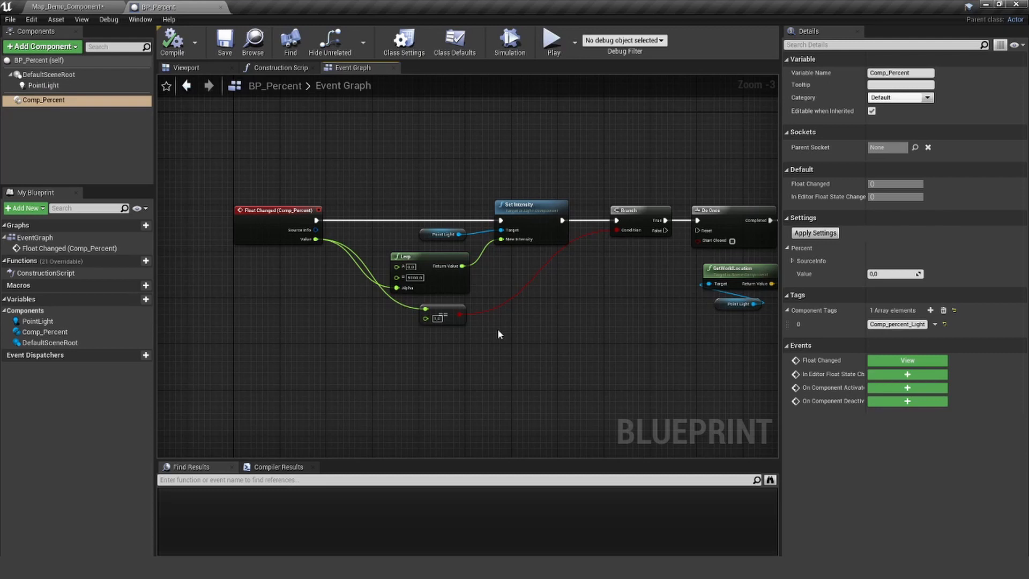
{"action": "mouse_move", "coordinate": [570, 322]}
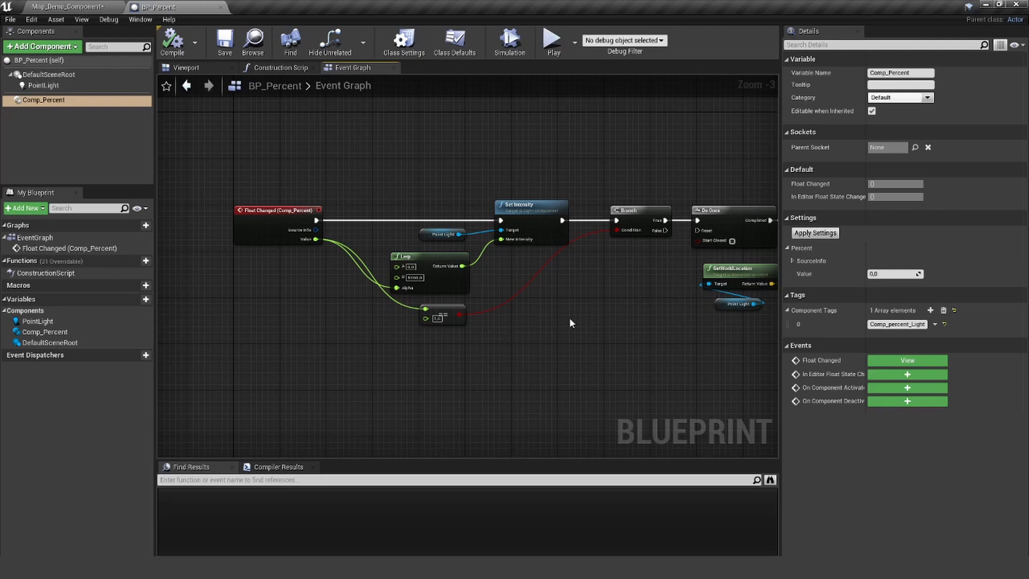